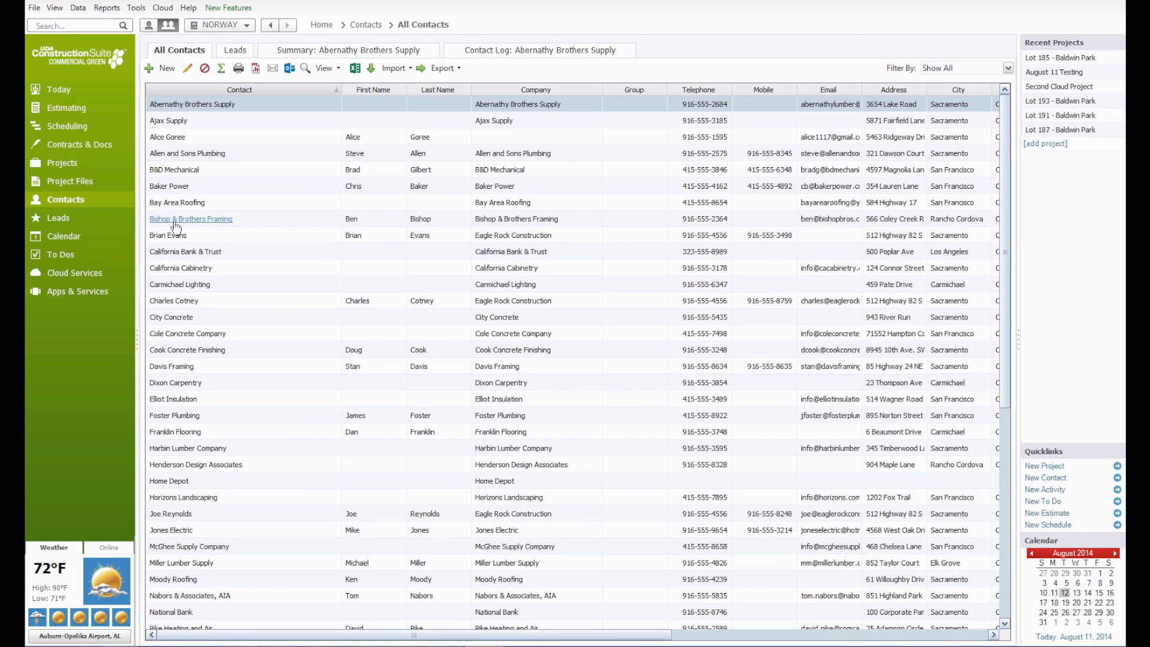
pyautogui.moveTo(180, 227)
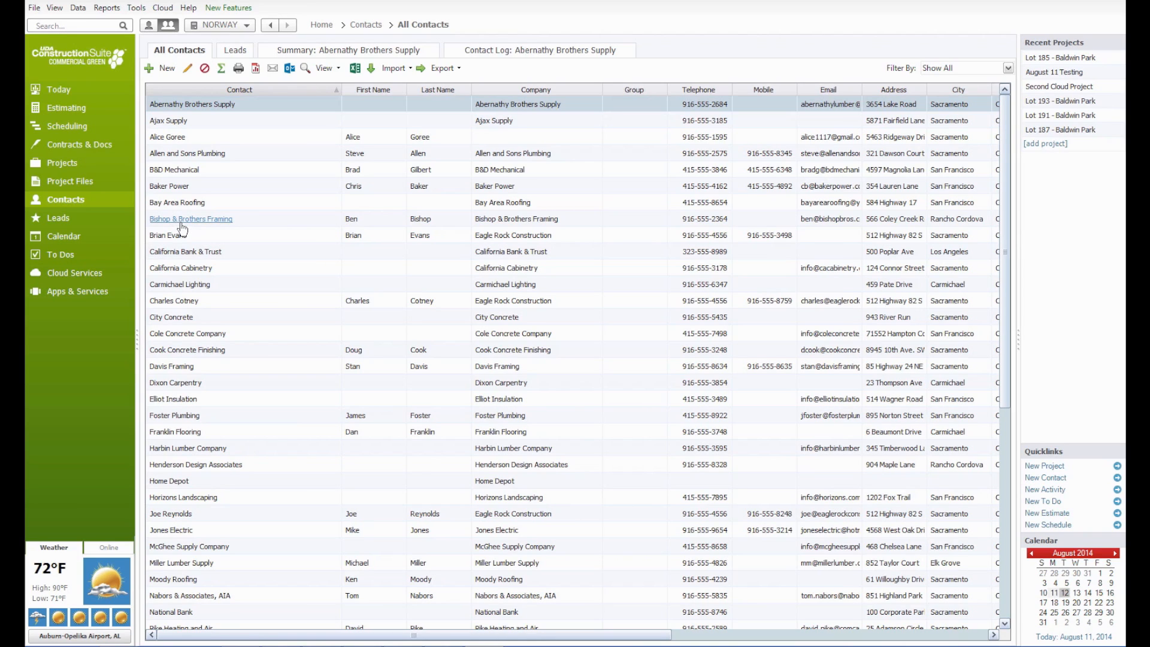
pyautogui.moveTo(178, 203)
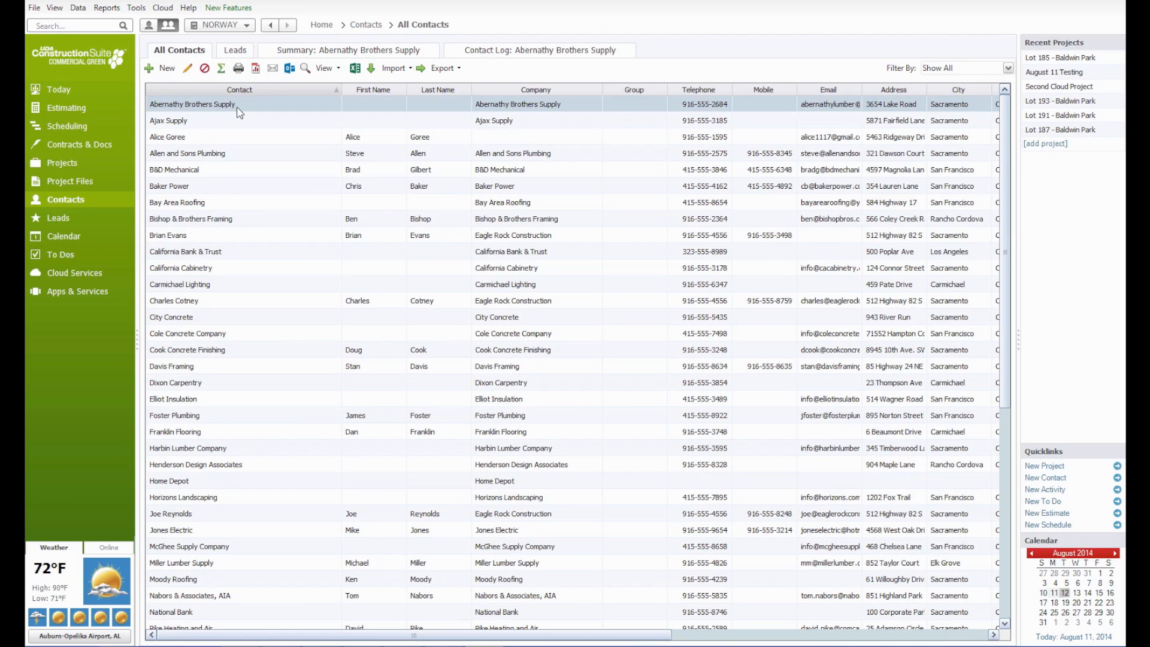
pyautogui.moveTo(193, 104)
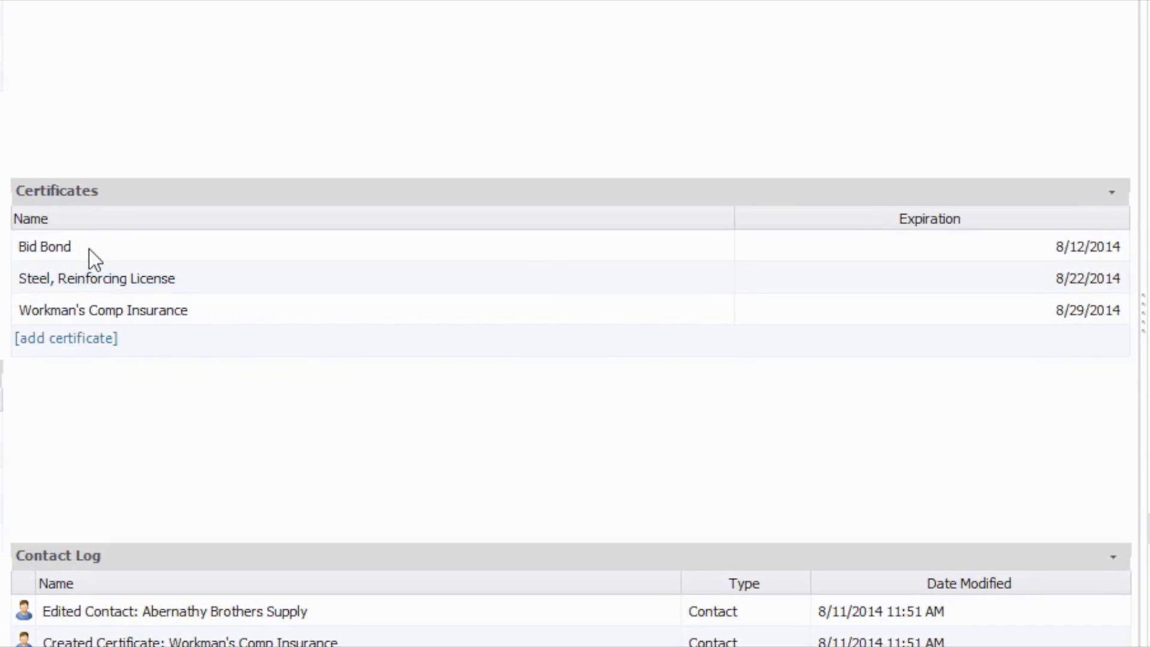
pyautogui.moveTo(176, 266)
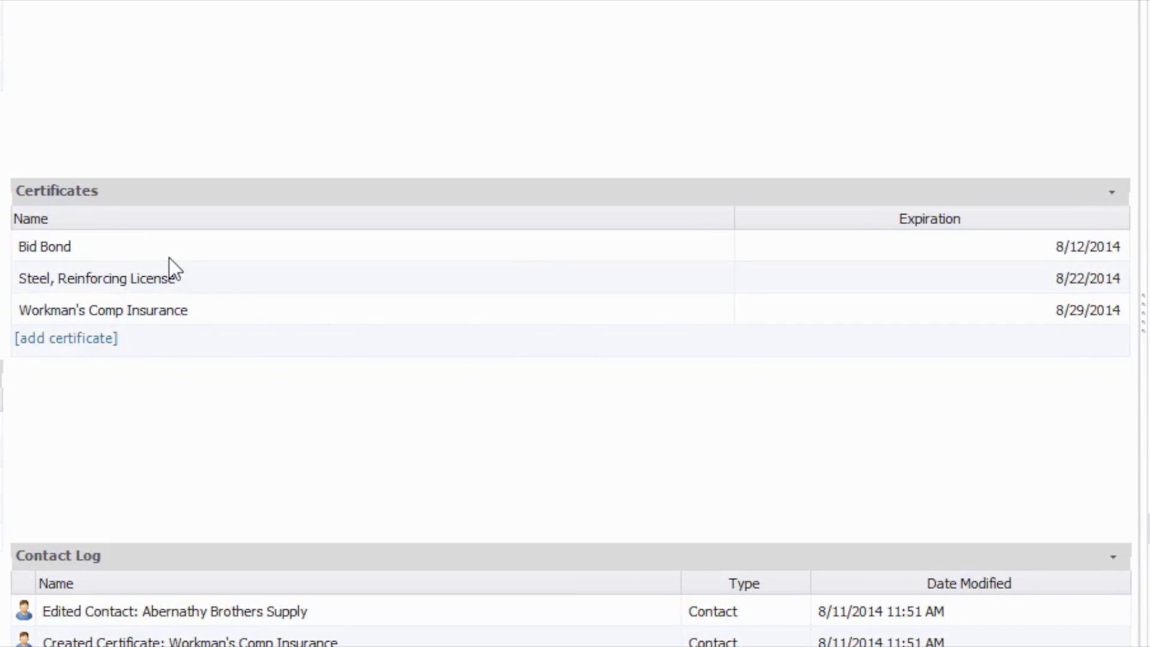
pyautogui.moveTo(232, 326)
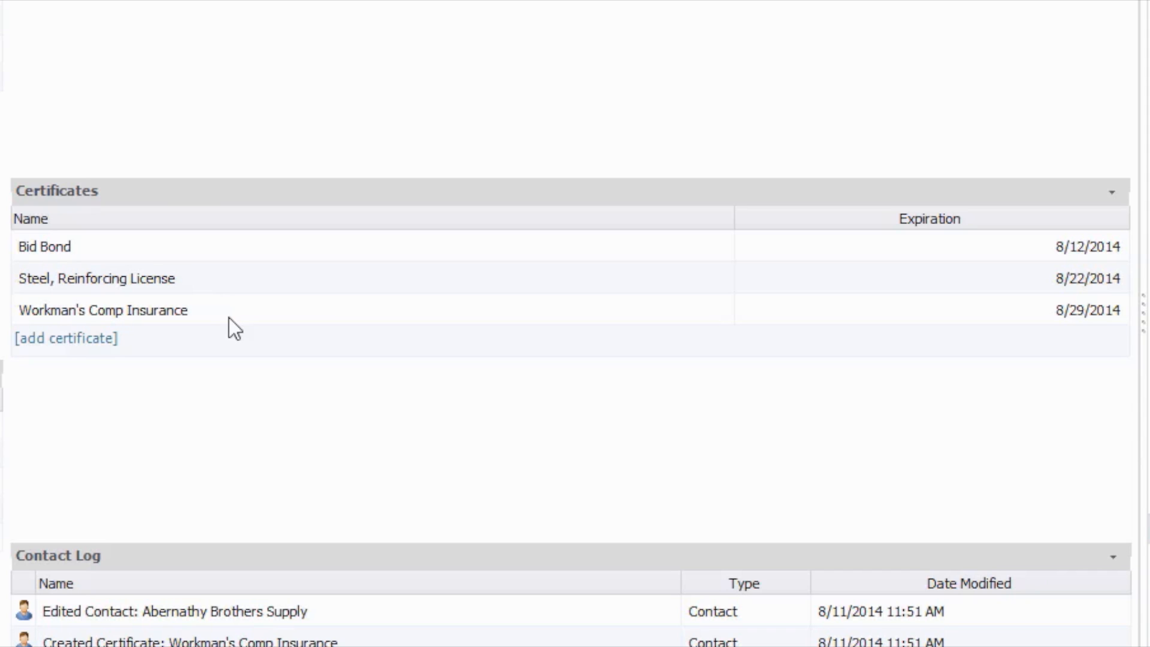
pyautogui.moveTo(224, 306)
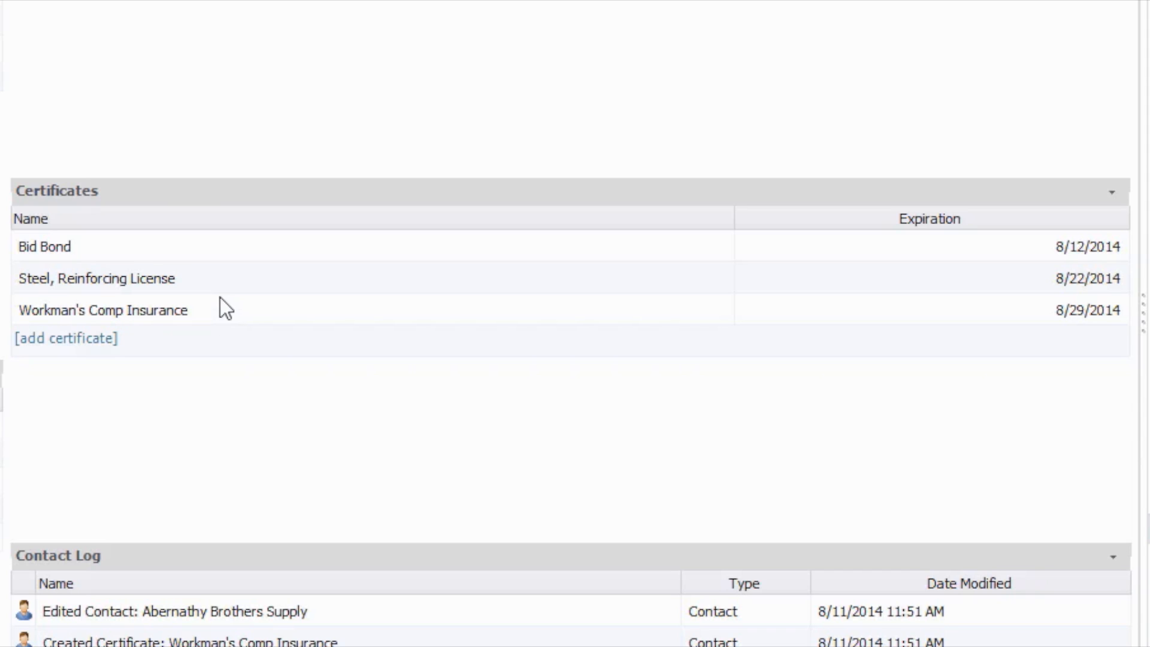
pyautogui.moveTo(80, 359)
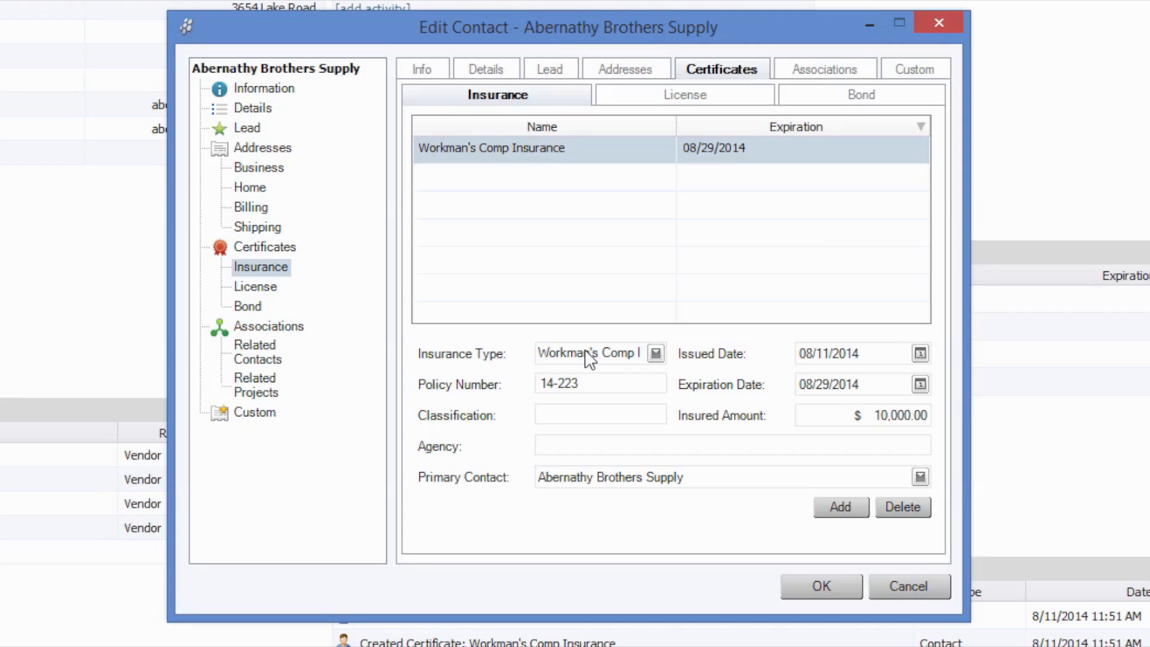
pyautogui.moveTo(567, 358)
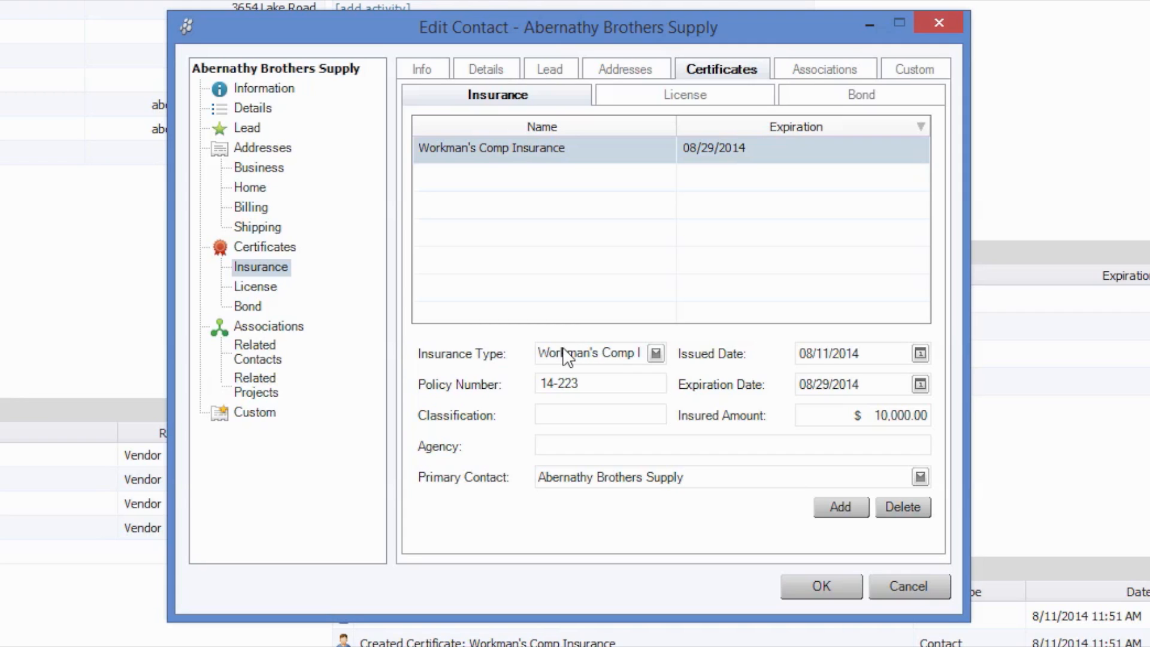
pyautogui.moveTo(572, 292)
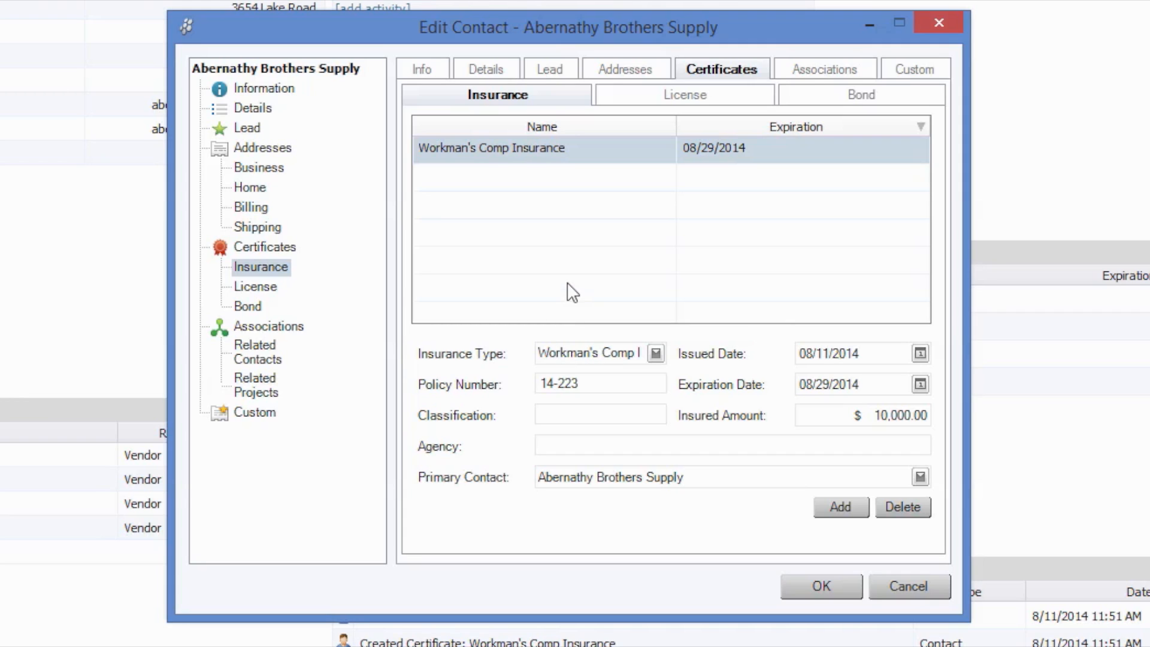
pyautogui.moveTo(579, 317)
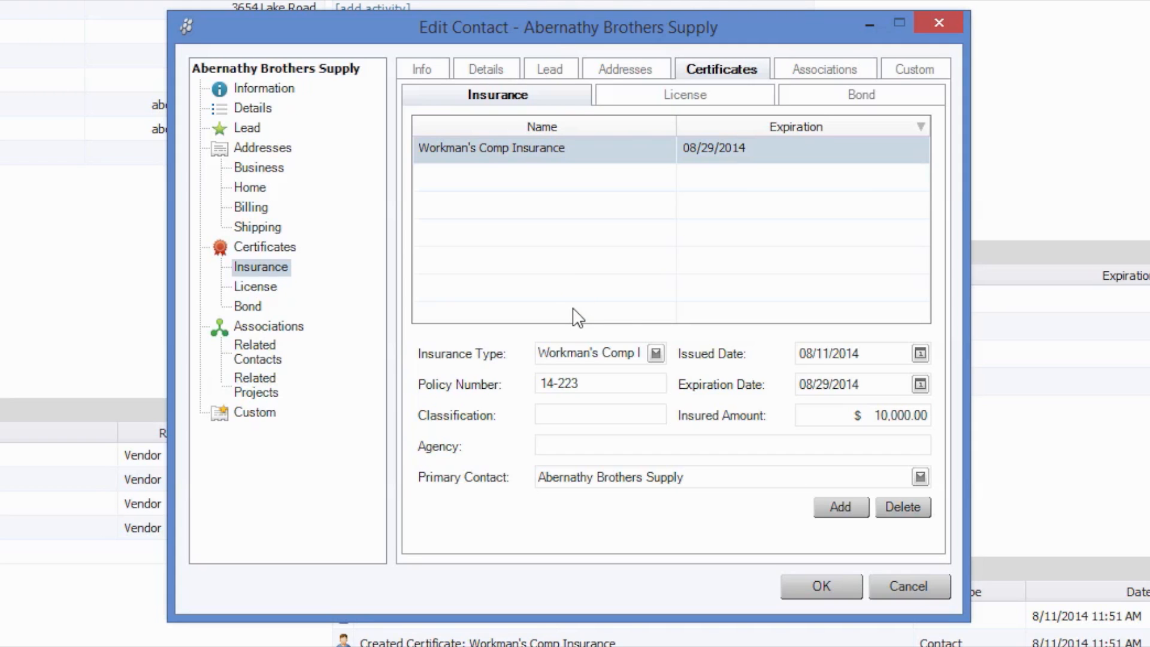
pyautogui.moveTo(841, 506)
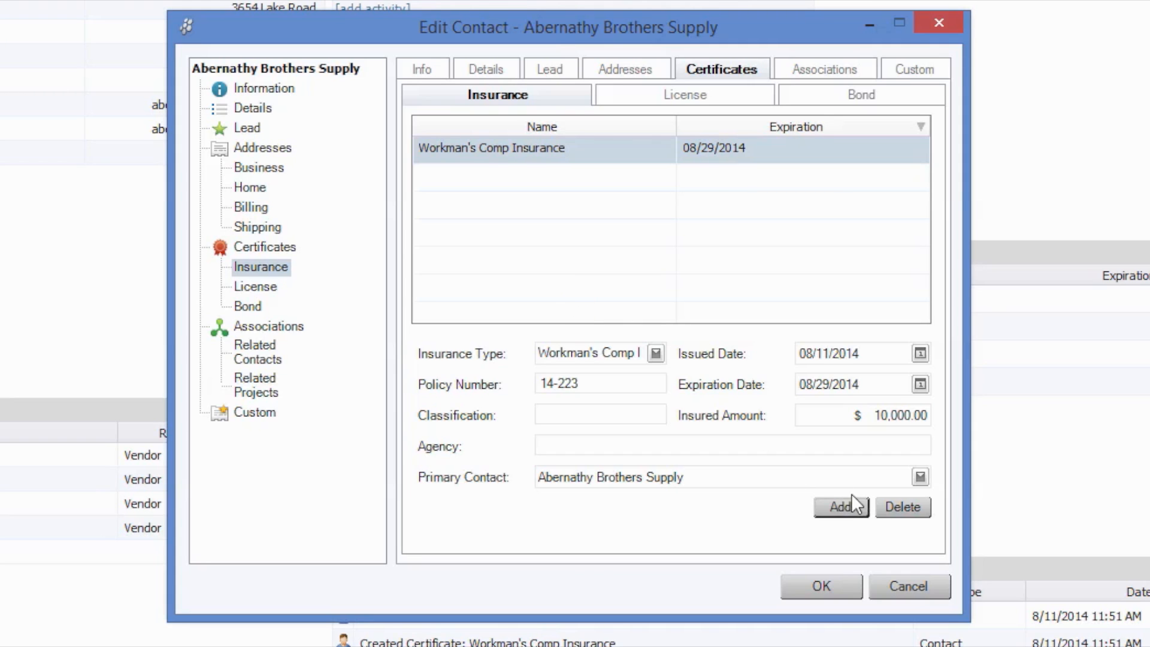
pyautogui.moveTo(745, 427)
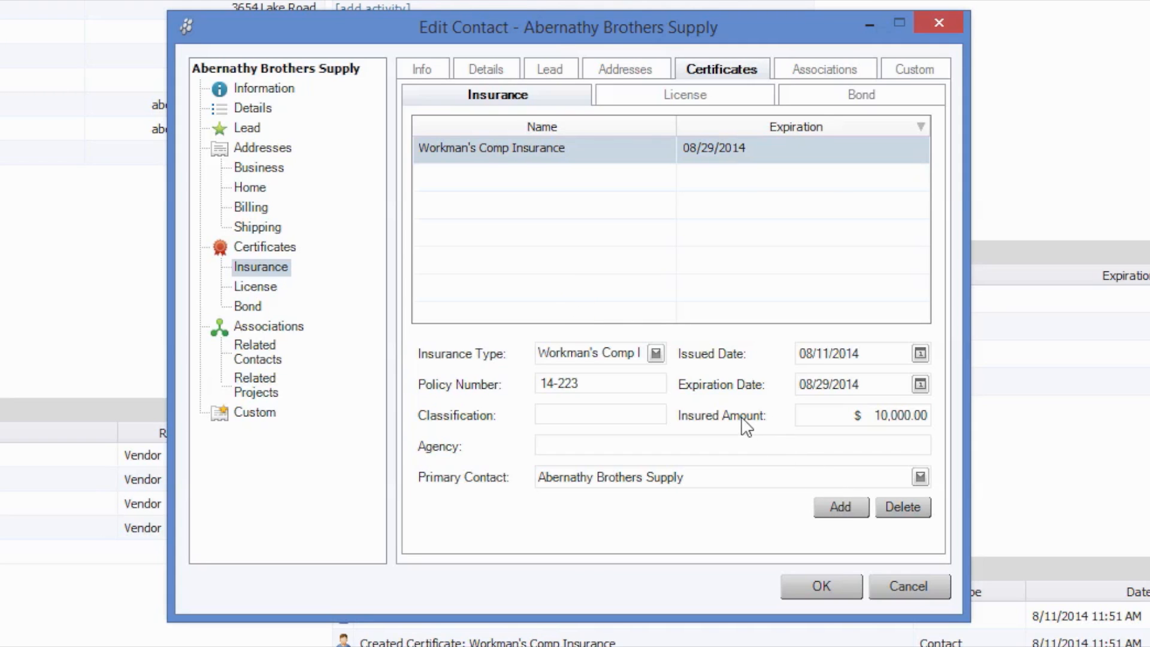
pyautogui.moveTo(694, 381)
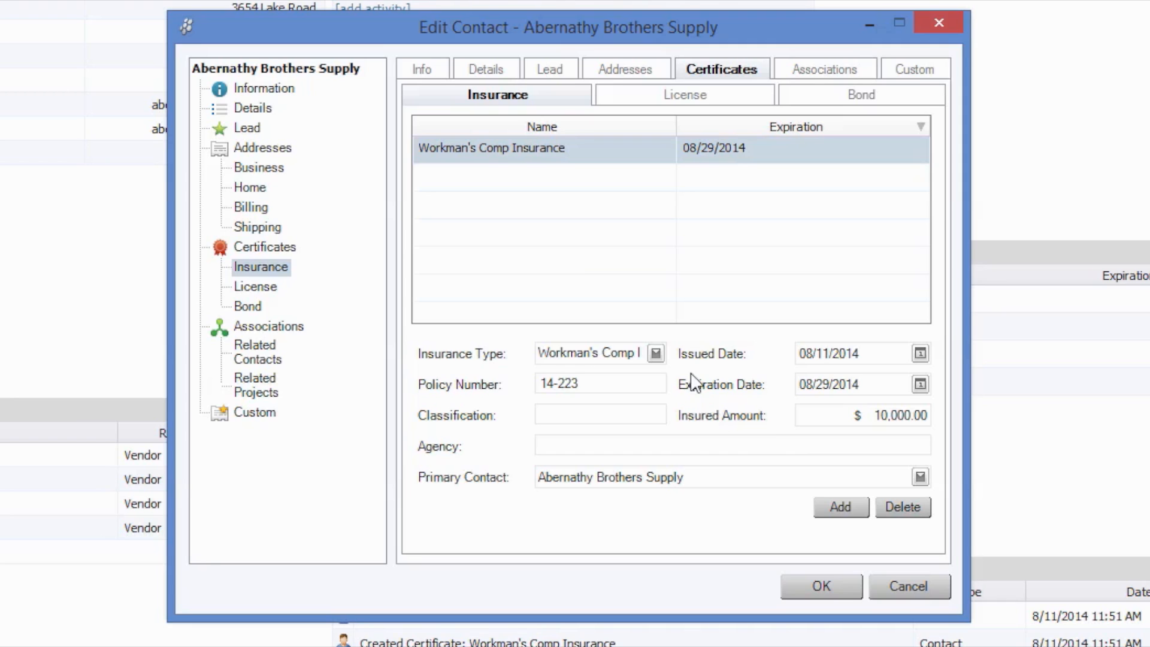
pyautogui.moveTo(694, 106)
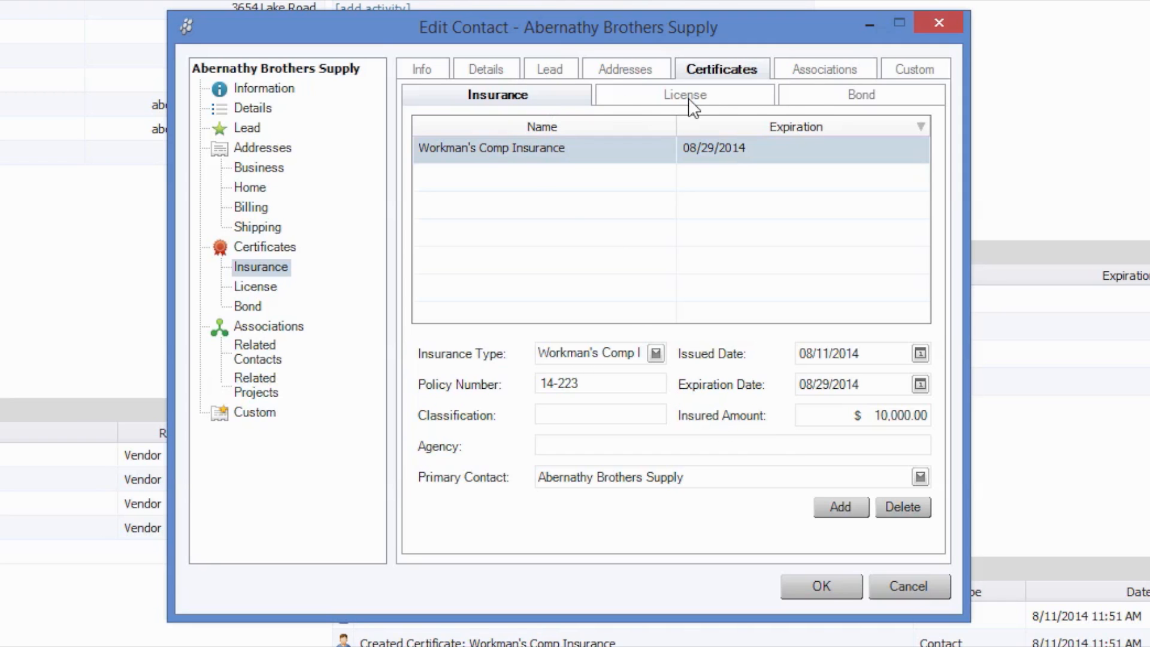
pyautogui.moveTo(870, 439)
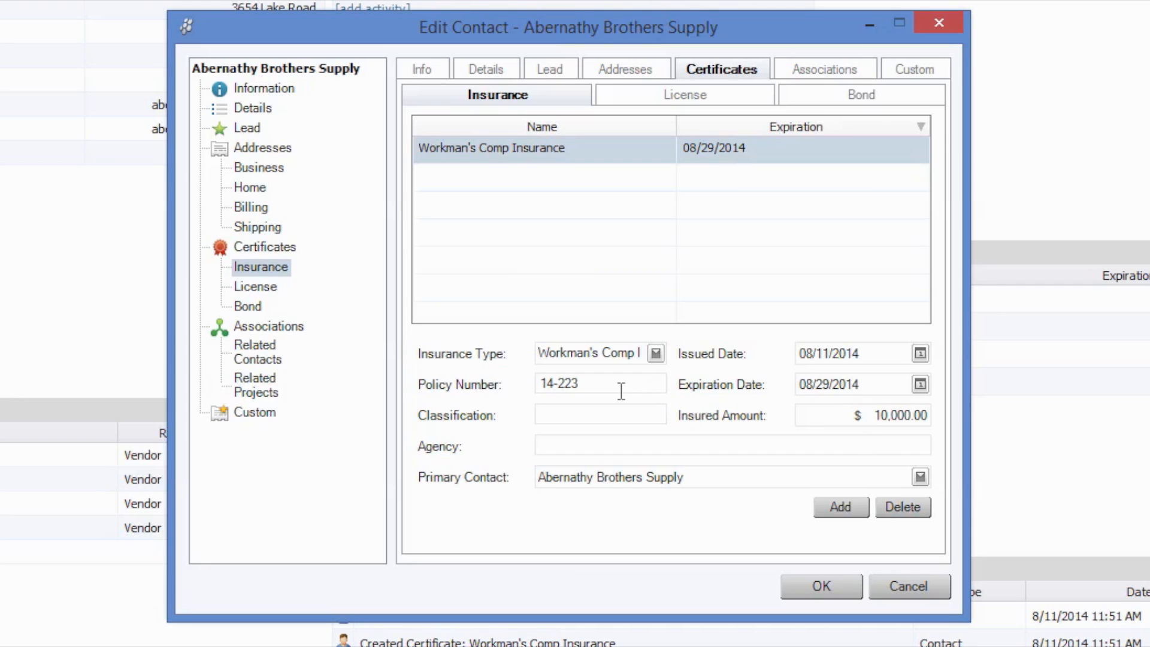
pyautogui.moveTo(688, 411)
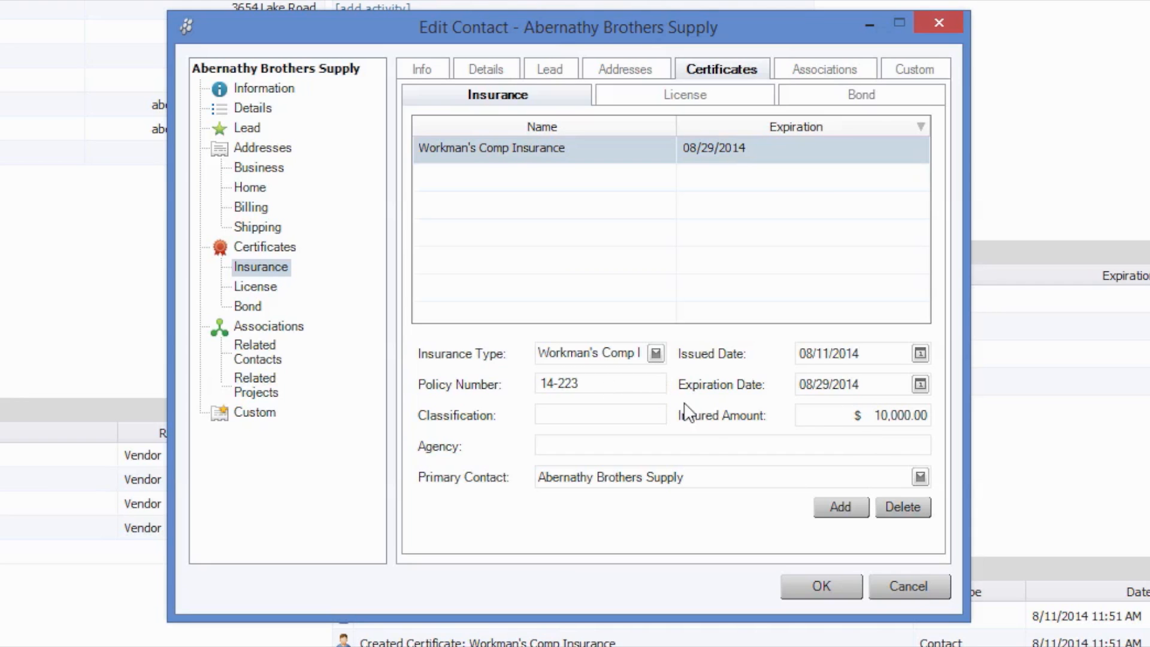
pyautogui.moveTo(713, 438)
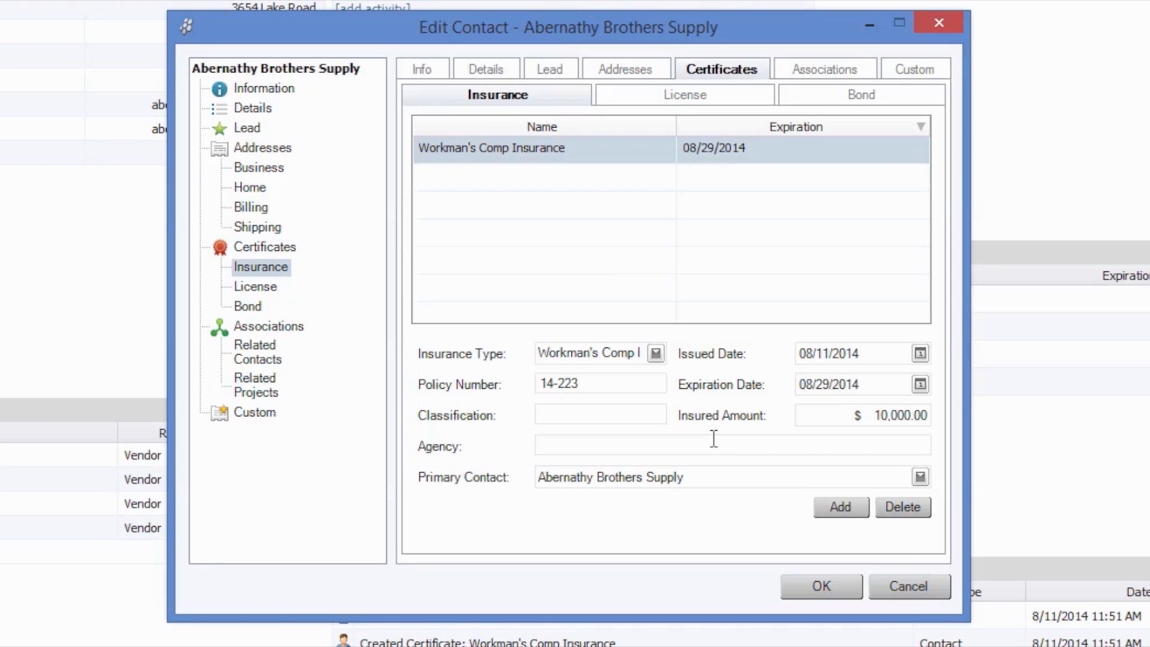
# Close Abernathy Brothers Supply's contact after reviewing the Workman's Comp Insurance certificate.
pyautogui.click(819, 586)
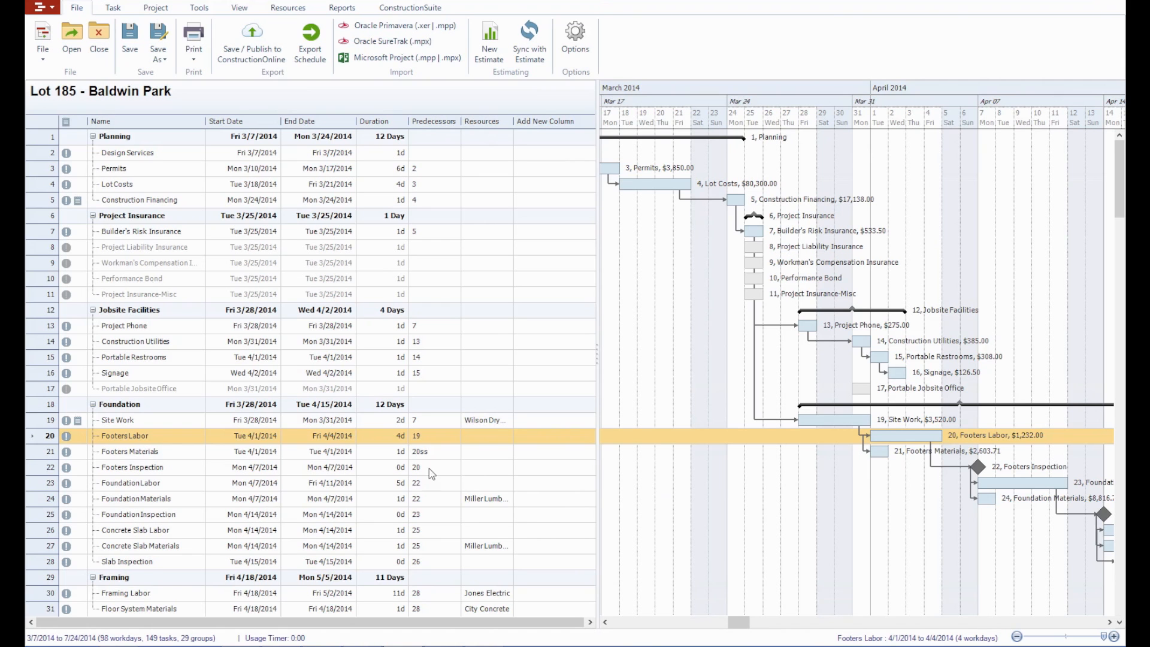
pyautogui.moveTo(487, 443)
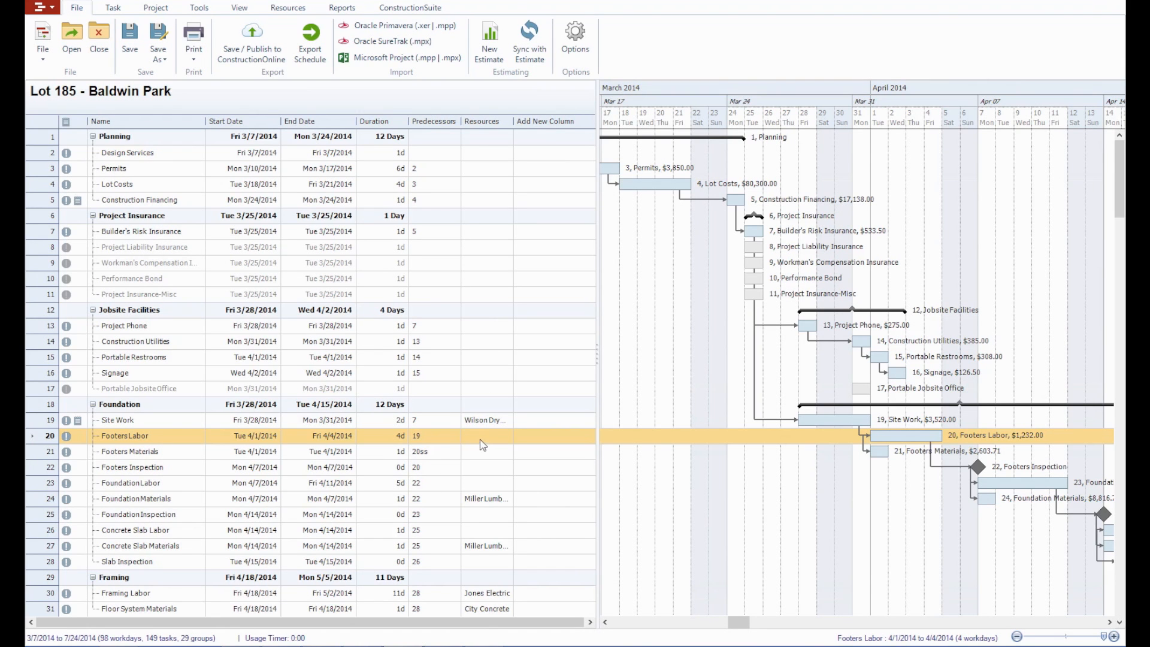
# Assign Abernathy Brothers Supply as the resource on Footers Labor and save the task.
pyautogui.doubleClick(124, 435)
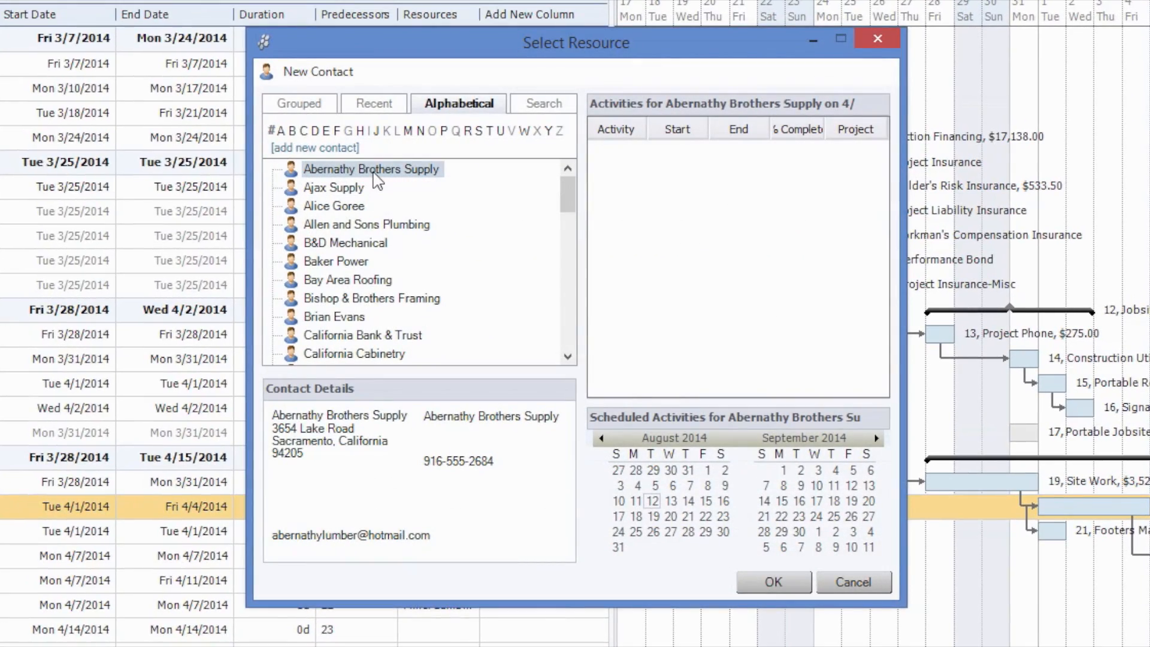
pyautogui.moveTo(773, 582)
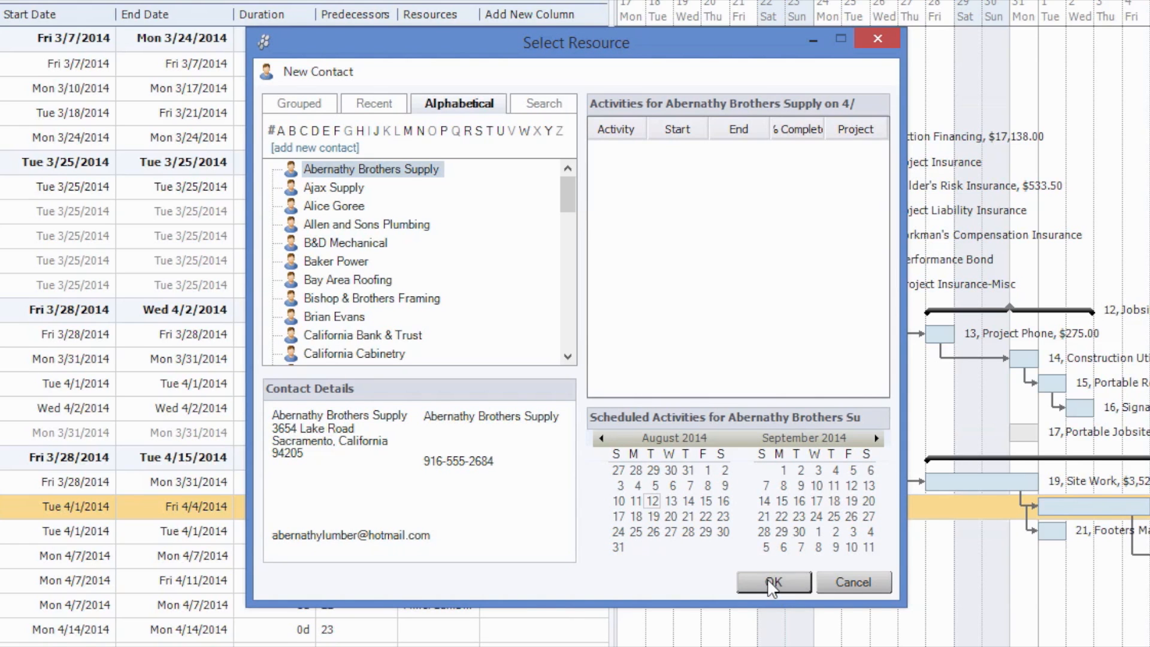
pyautogui.click(773, 583)
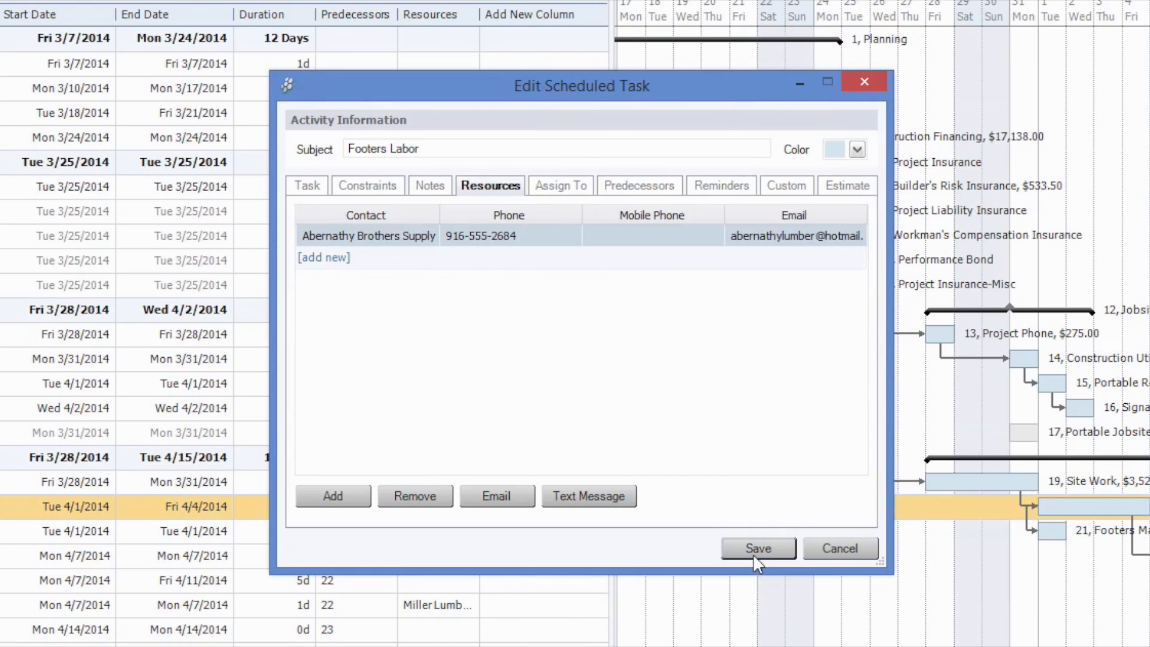
pyautogui.click(757, 548)
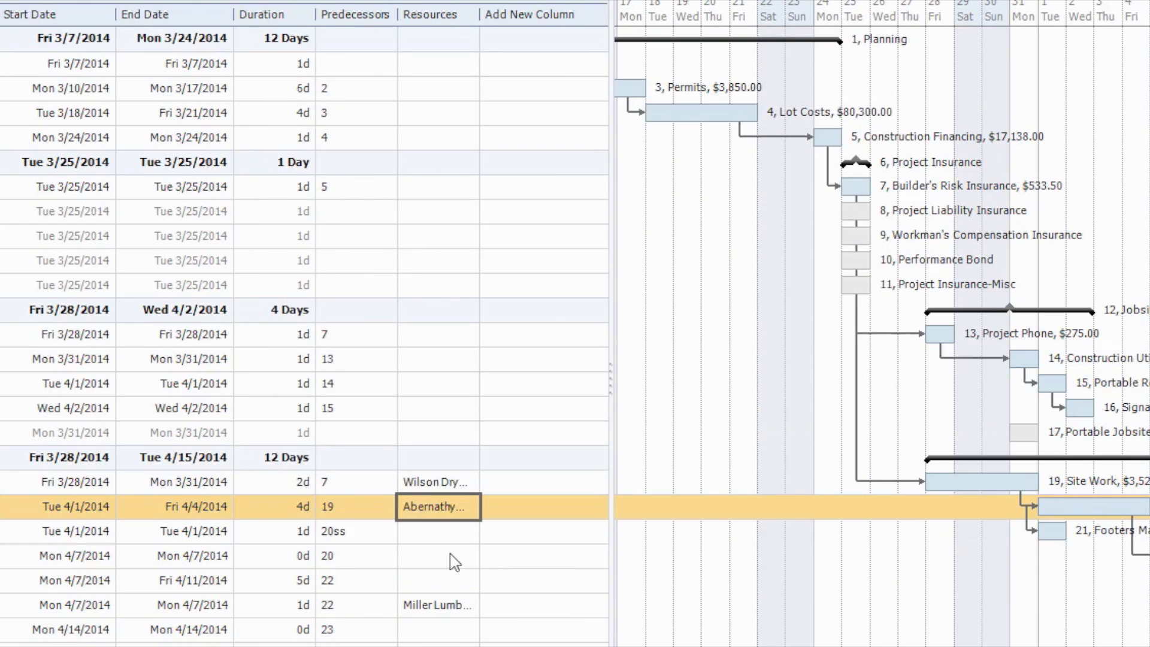
pyautogui.moveTo(439, 548)
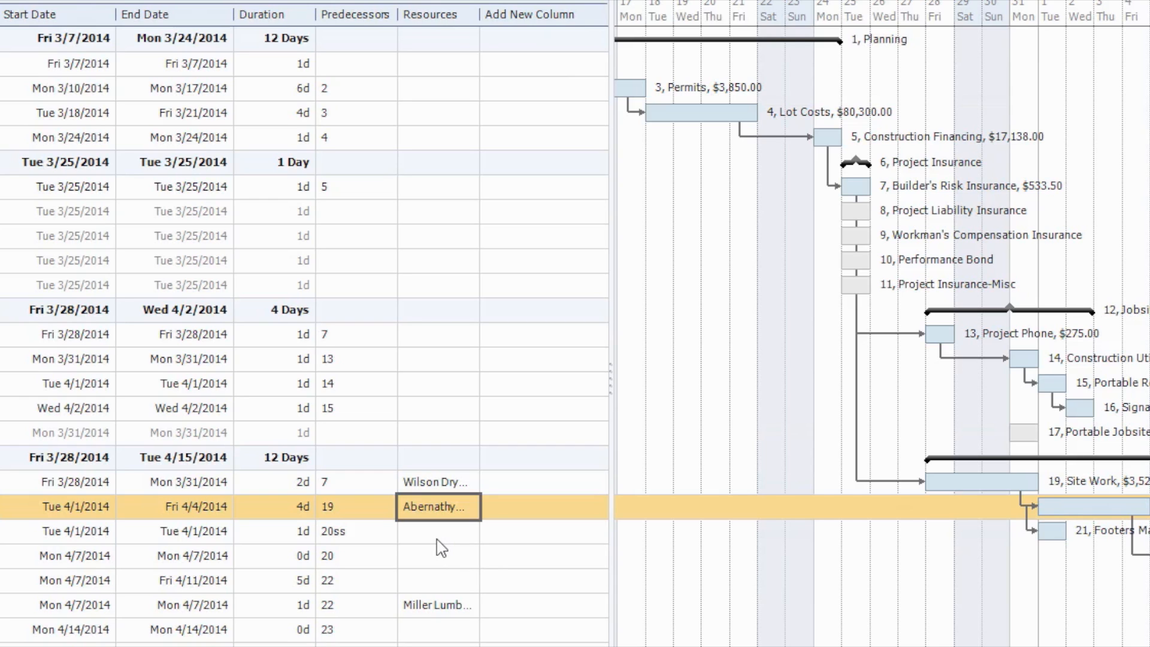
pyautogui.moveTo(442, 550)
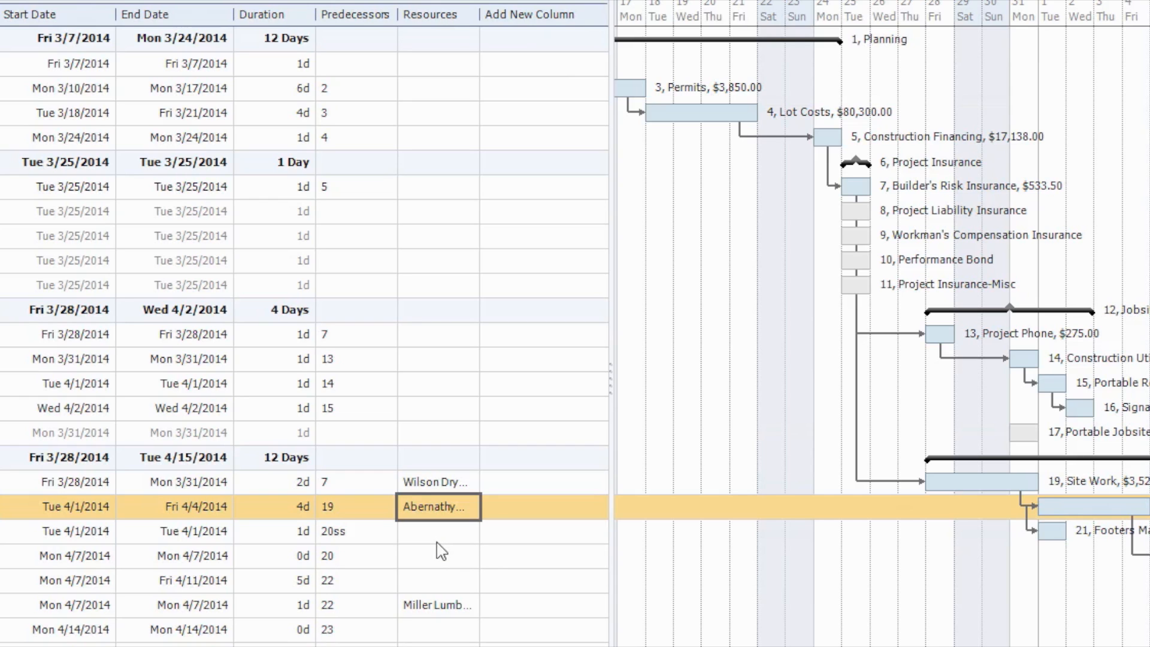
# Assign Ajax Supply to the Footers Materials task, continuing despite its missing certificates.
pyautogui.doubleClick(438, 506)
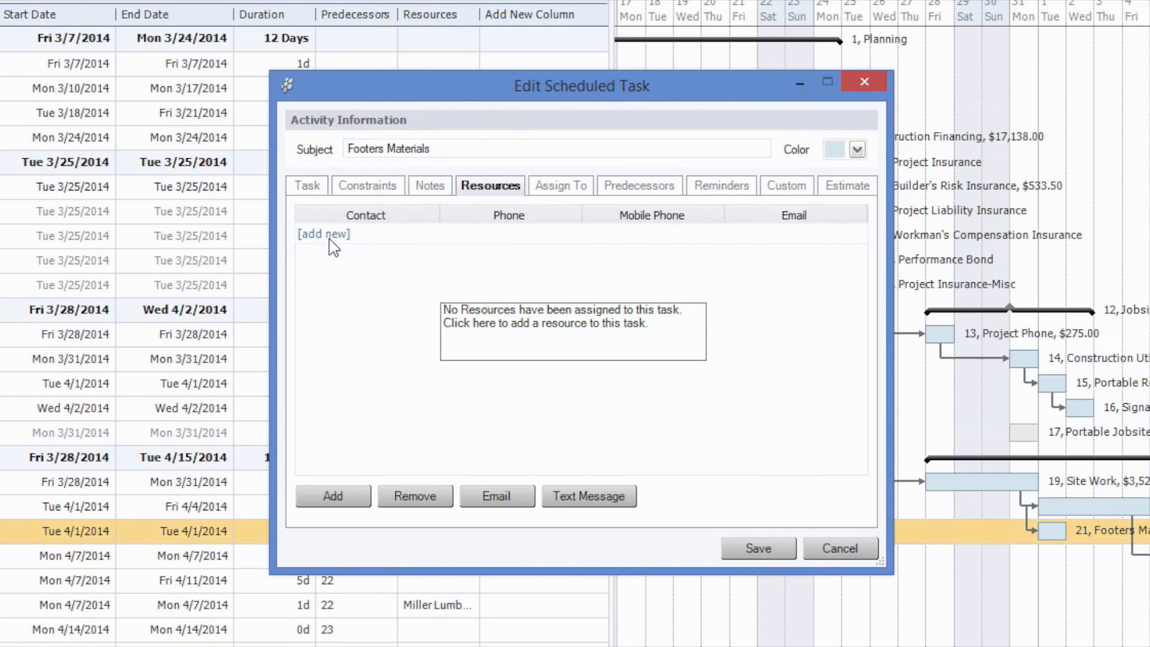
pyautogui.click(322, 233)
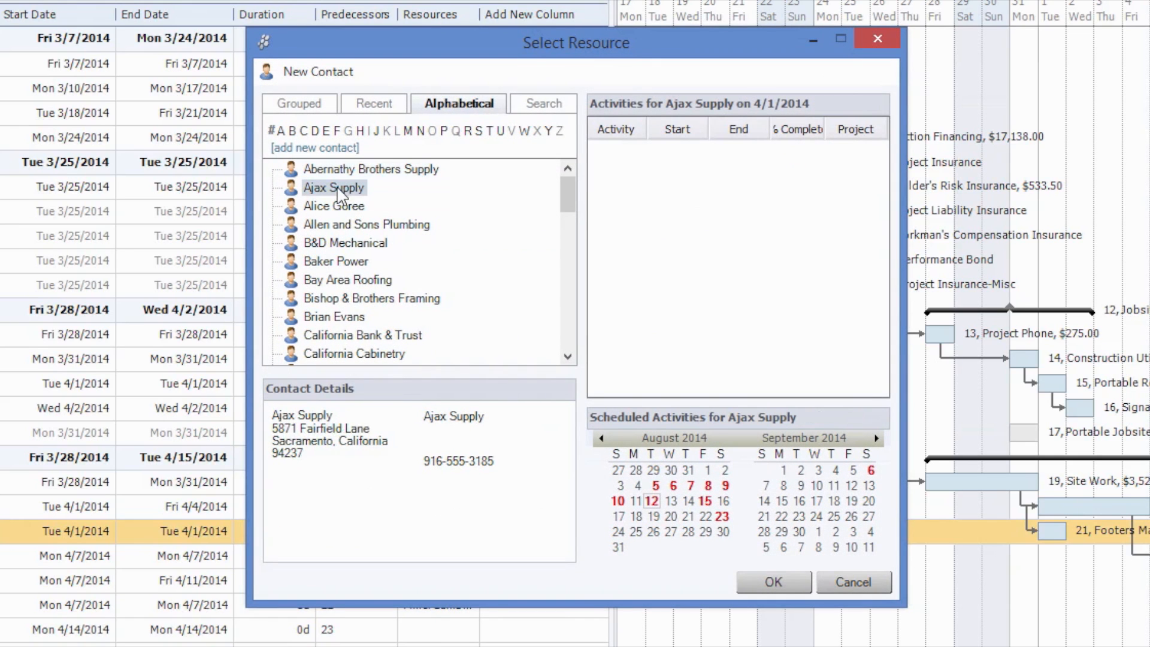
pyautogui.click(773, 583)
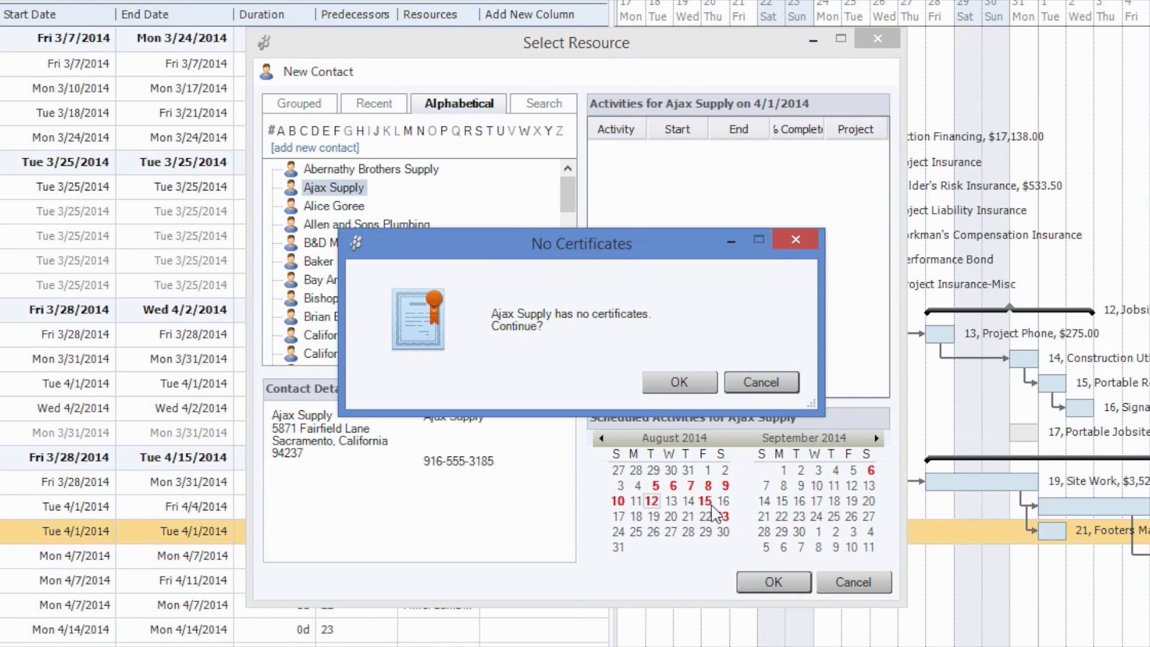
pyautogui.moveTo(681, 354)
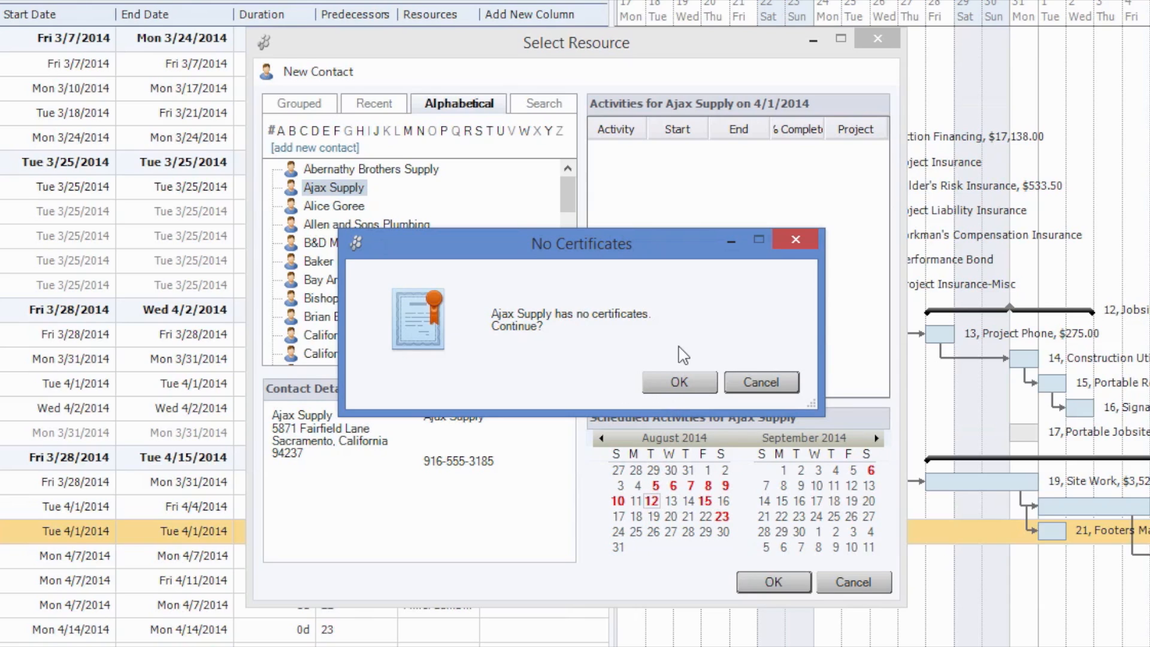
pyautogui.moveTo(708, 356)
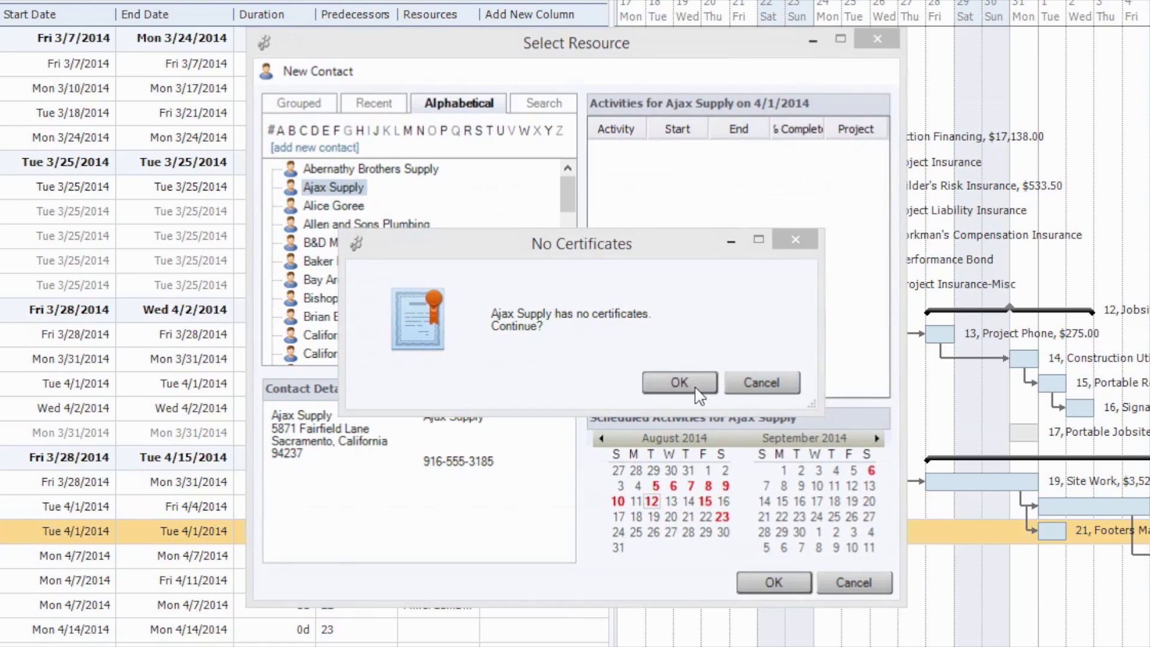
pyautogui.click(678, 382)
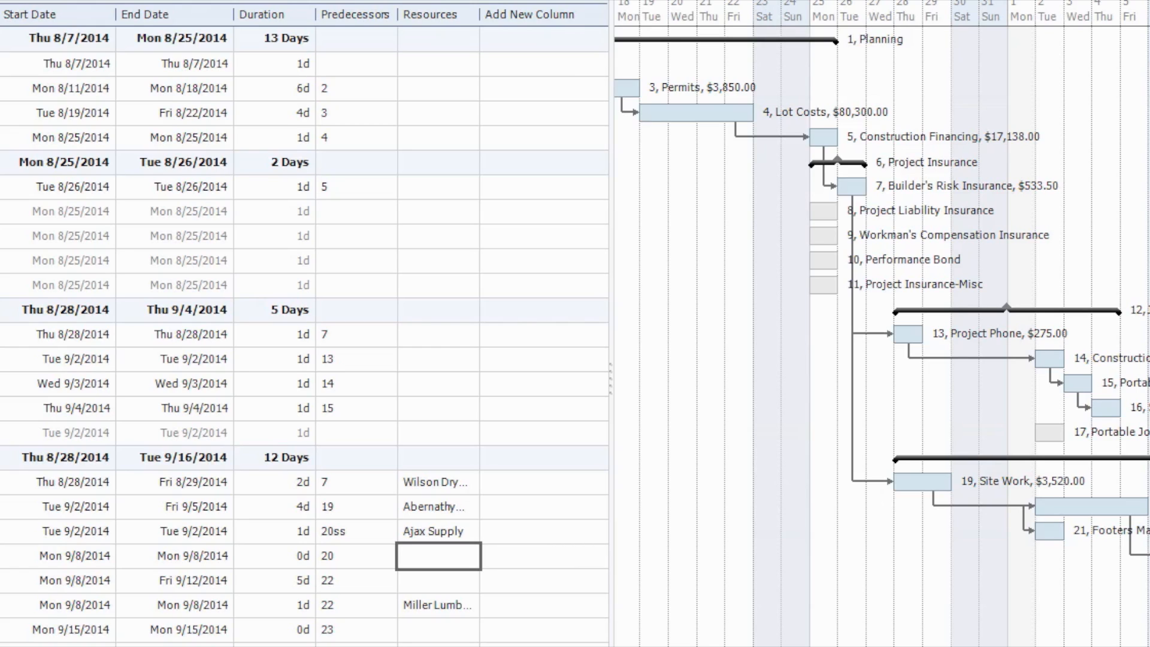
pyautogui.moveTo(460, 606)
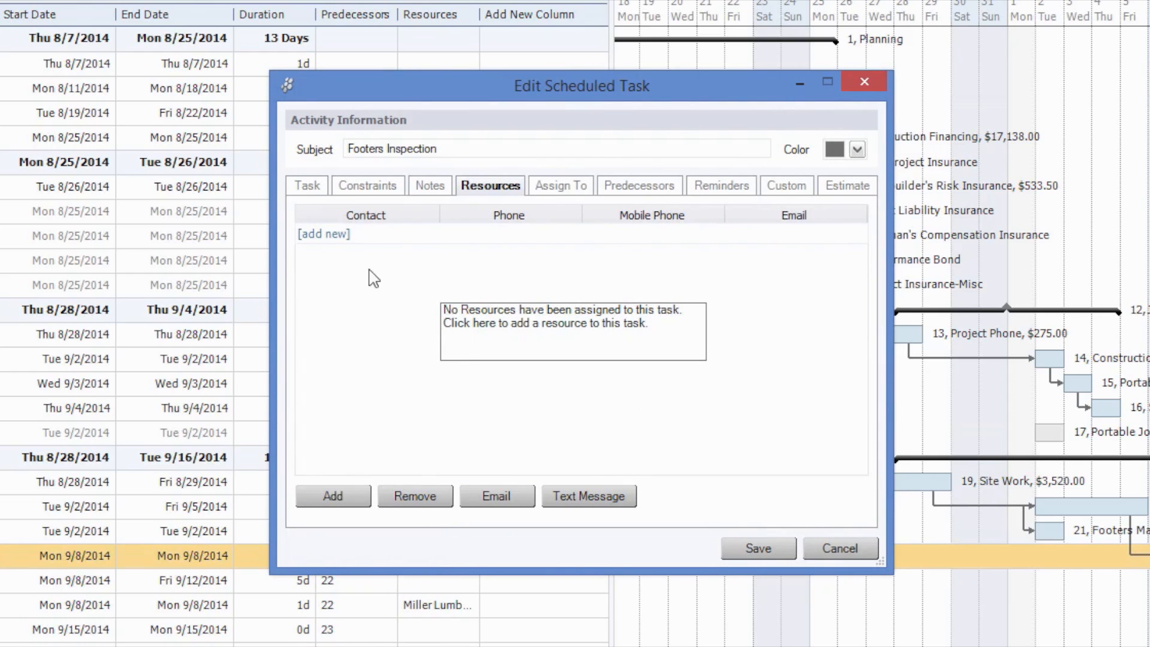
pyautogui.click(332, 496)
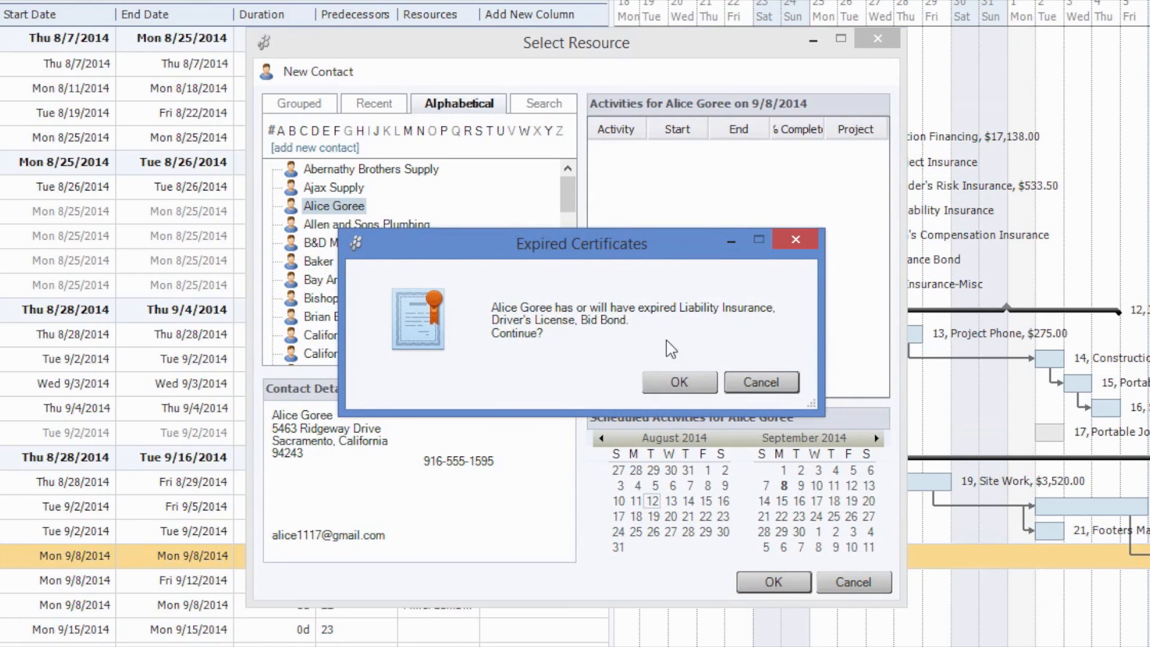
pyautogui.moveTo(663, 342)
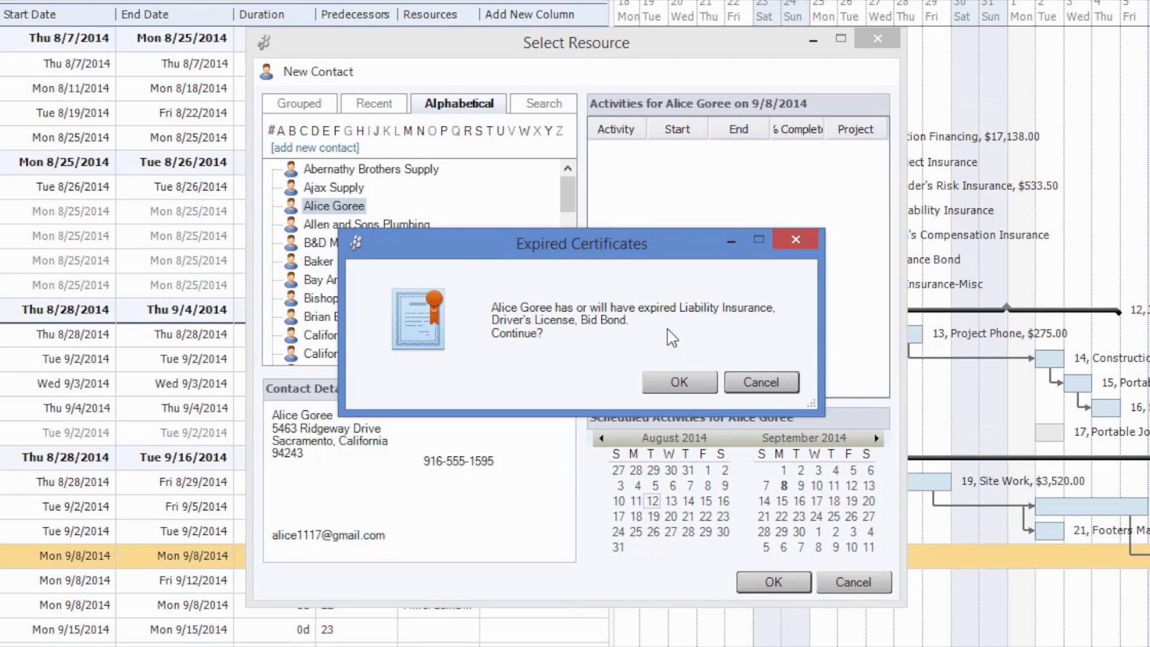
pyautogui.moveTo(640, 334)
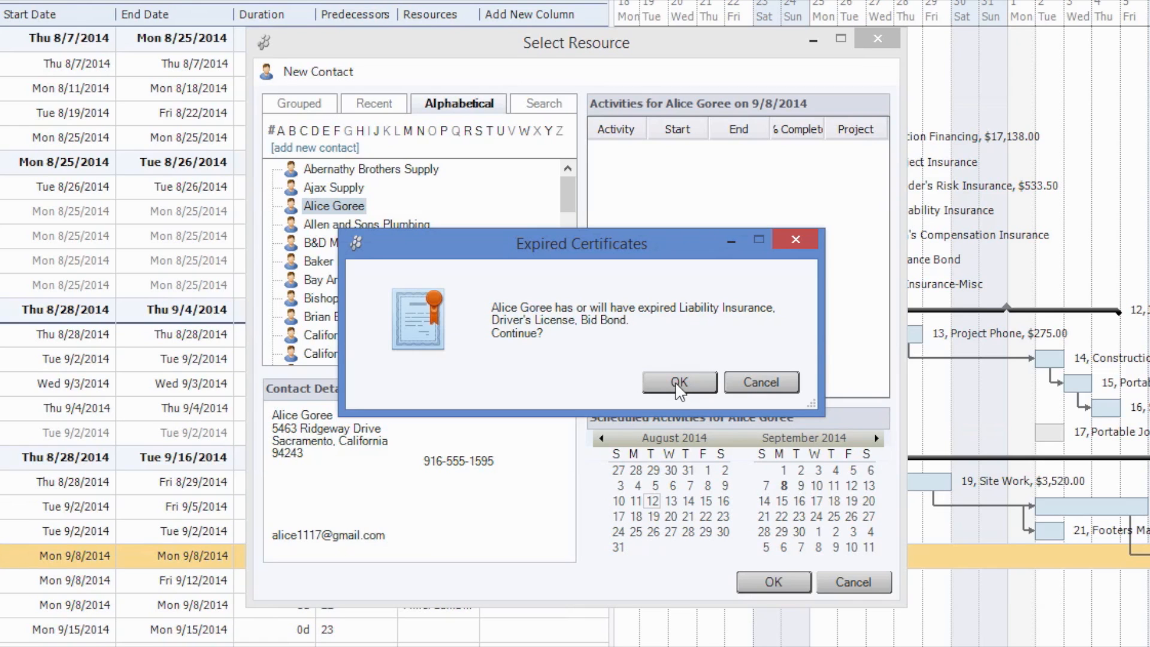
pyautogui.click(678, 382)
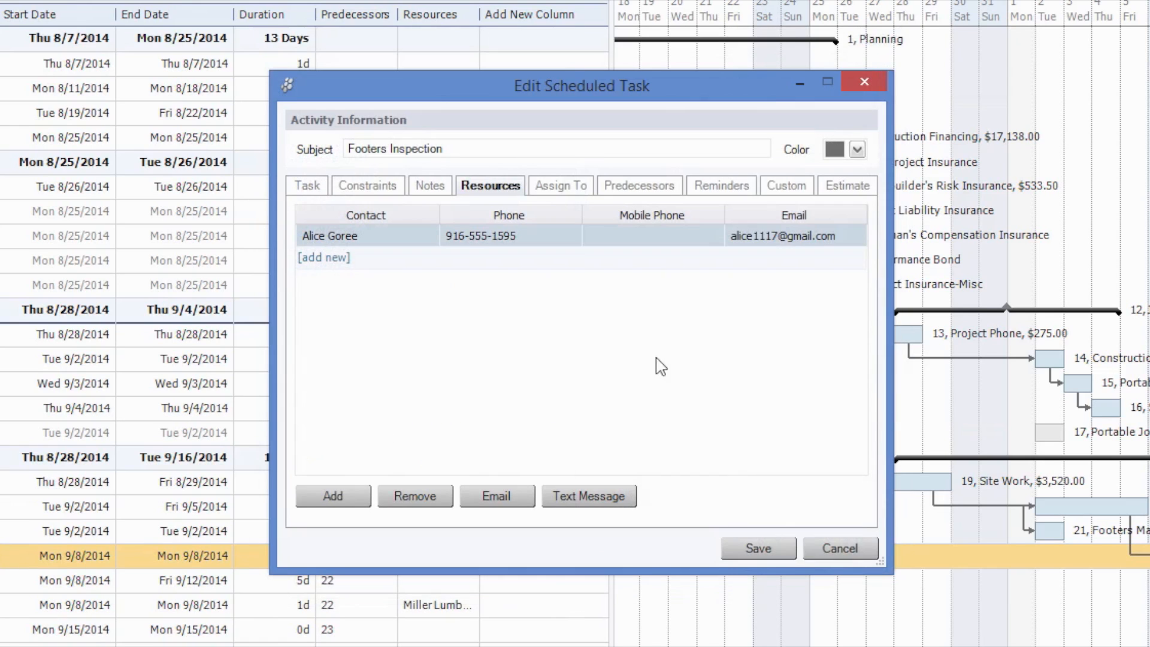
pyautogui.moveTo(643, 390)
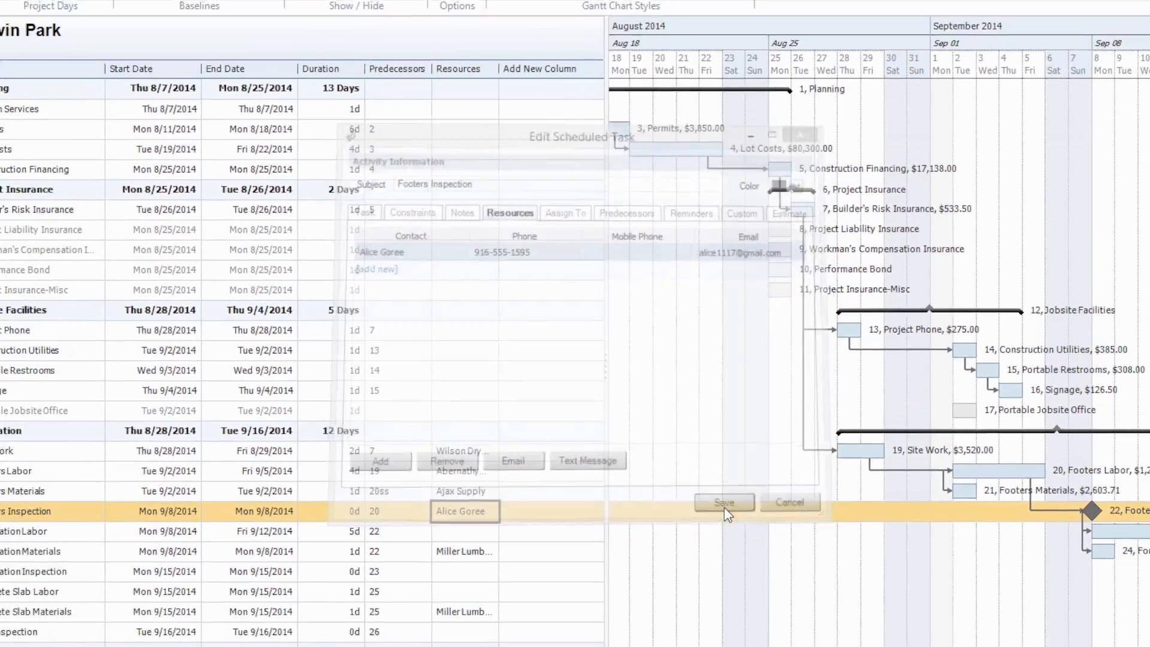
pyautogui.click(722, 504)
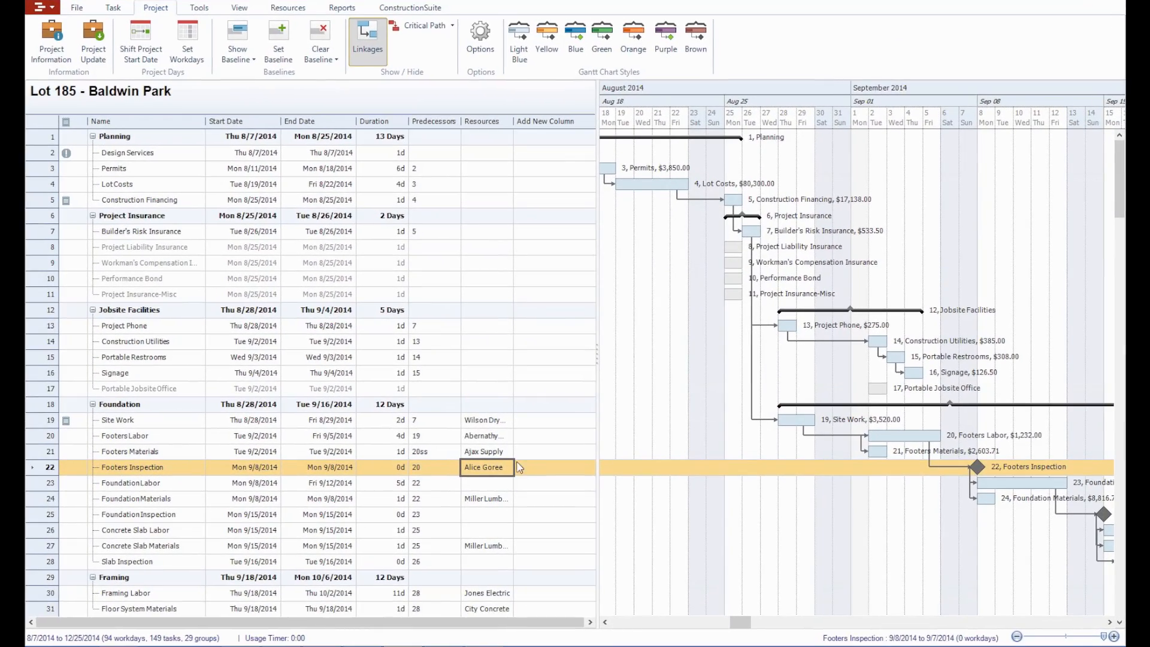
pyautogui.moveTo(504, 488)
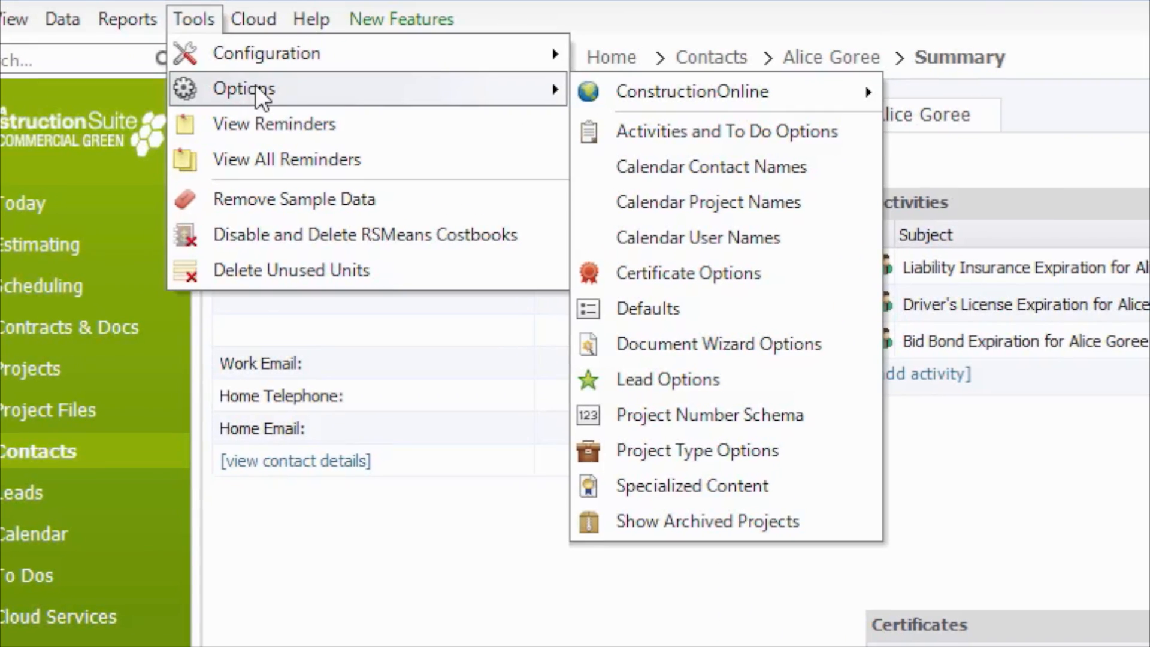
# Keep the certificate expiration warning period at 30 days in Certificate Options.
pyautogui.click(688, 273)
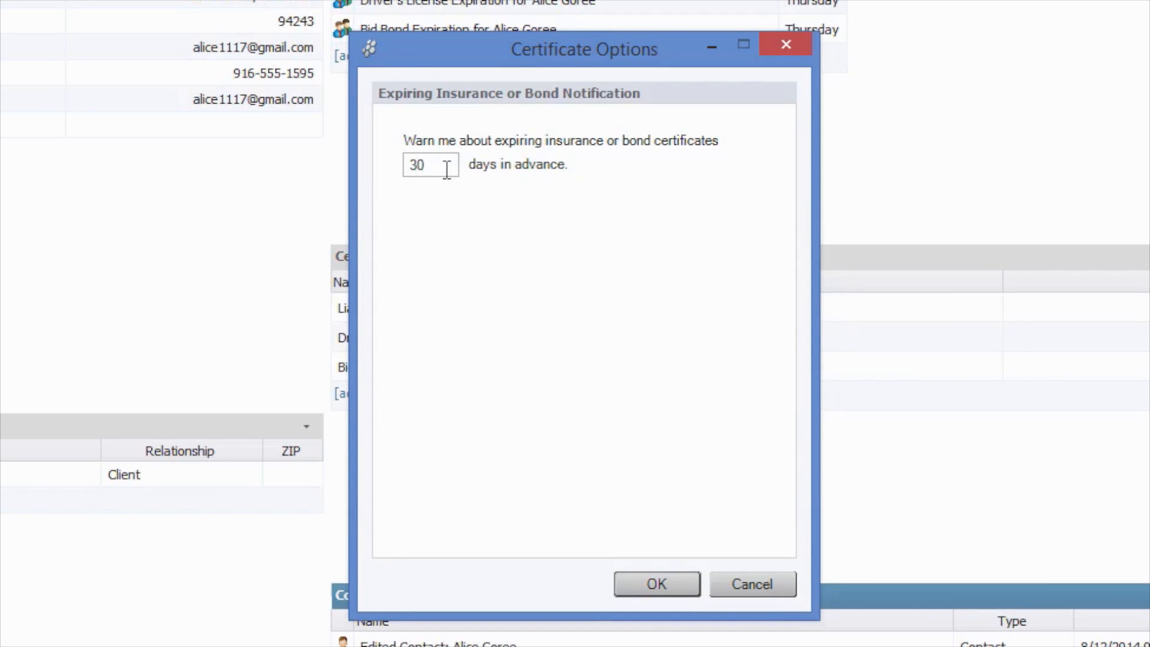
pyautogui.tripleClick(430, 164)
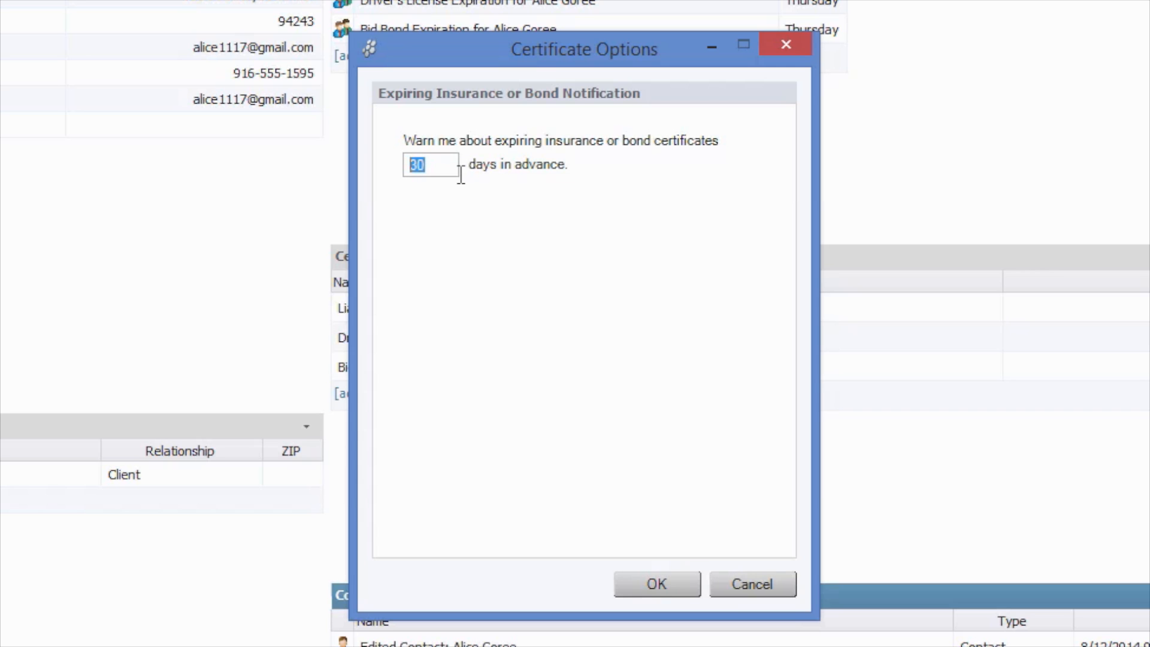
pyautogui.moveTo(467, 222)
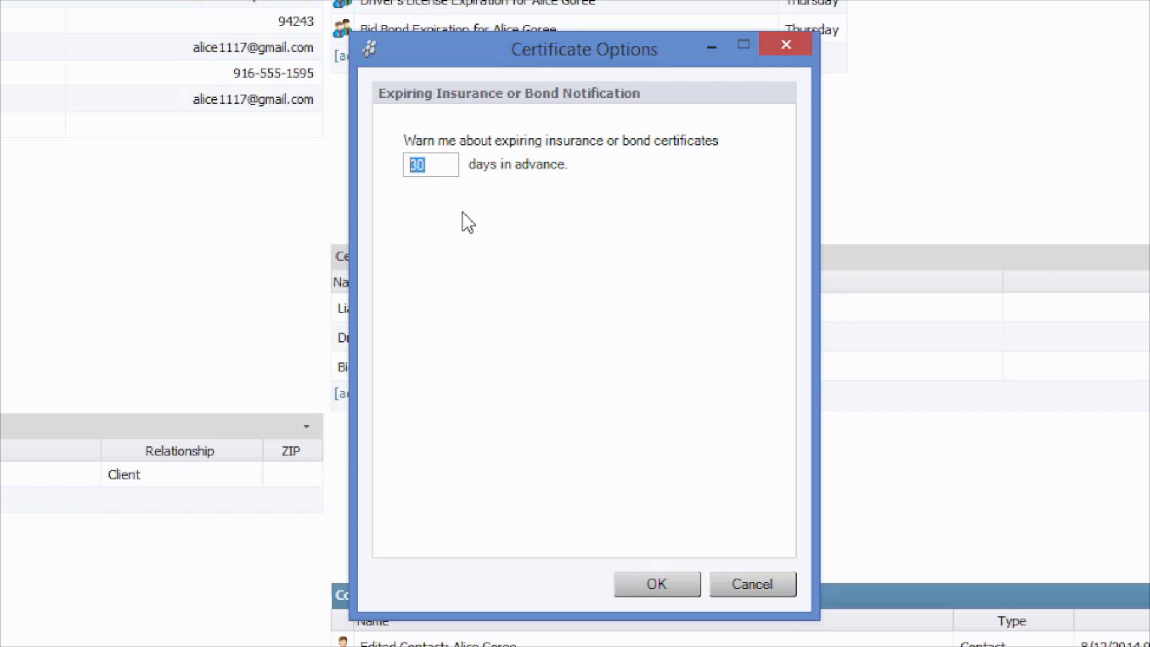
pyautogui.moveTo(543, 275)
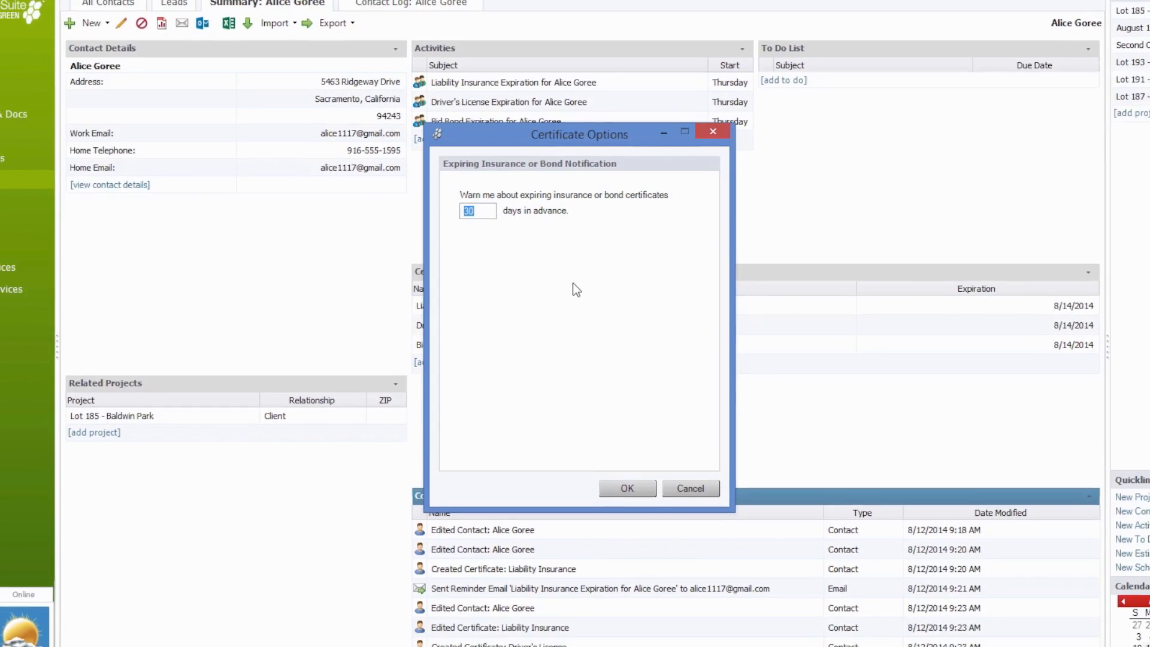
pyautogui.click(688, 487)
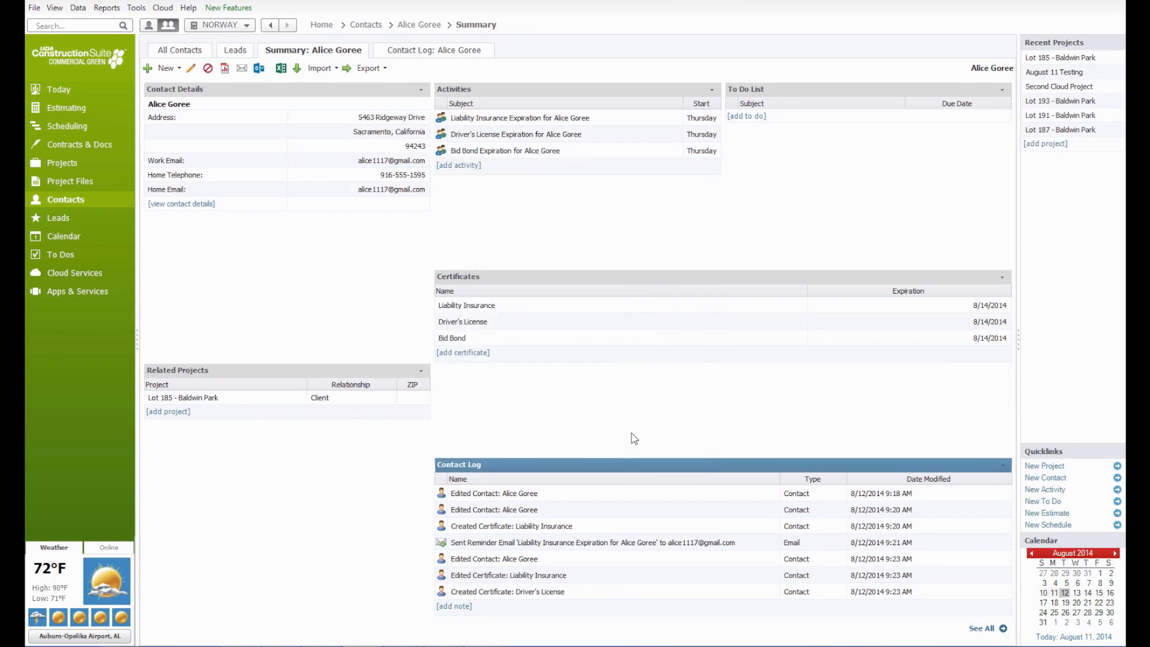
pyautogui.moveTo(359, 270)
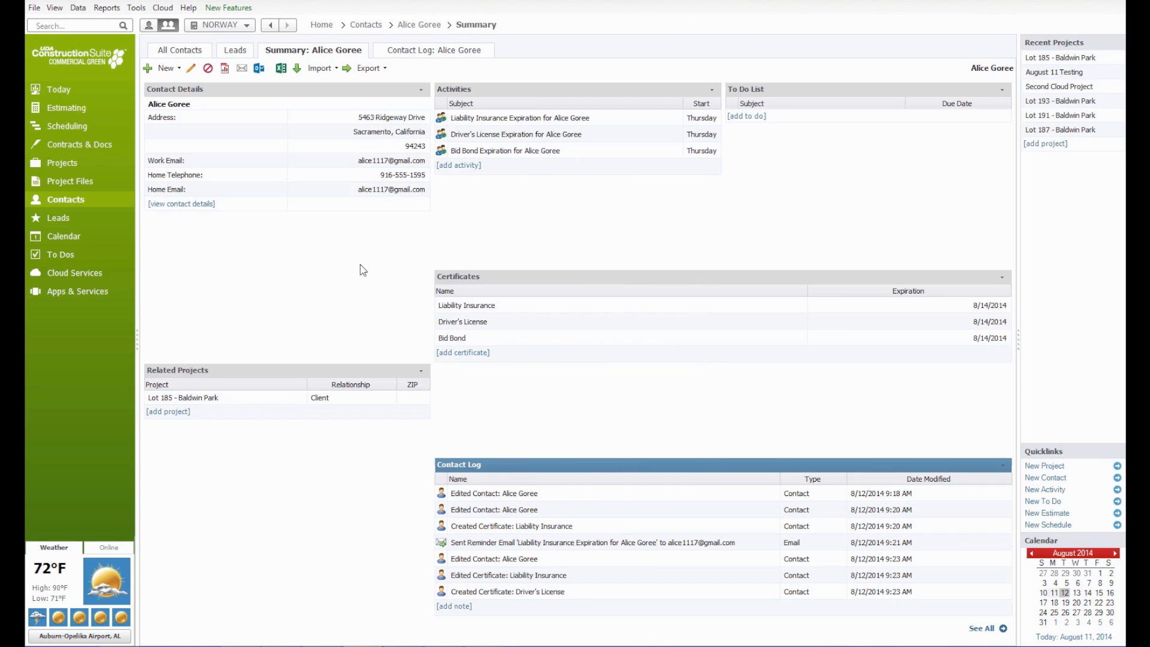
pyautogui.moveTo(345, 267)
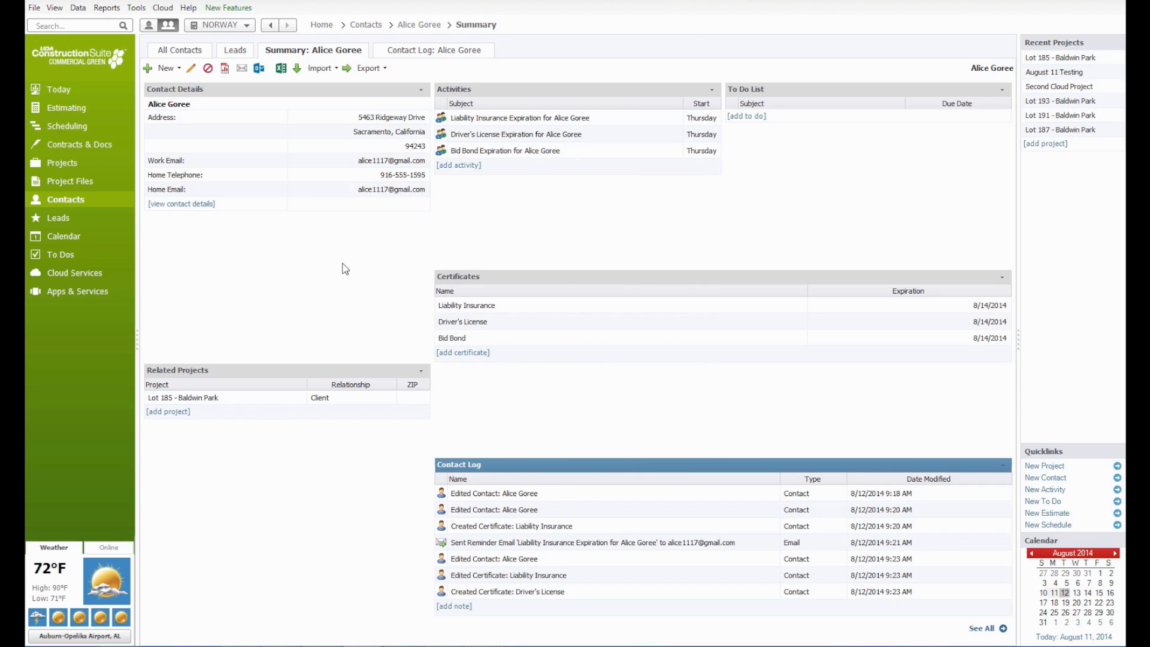
pyautogui.moveTo(305, 264)
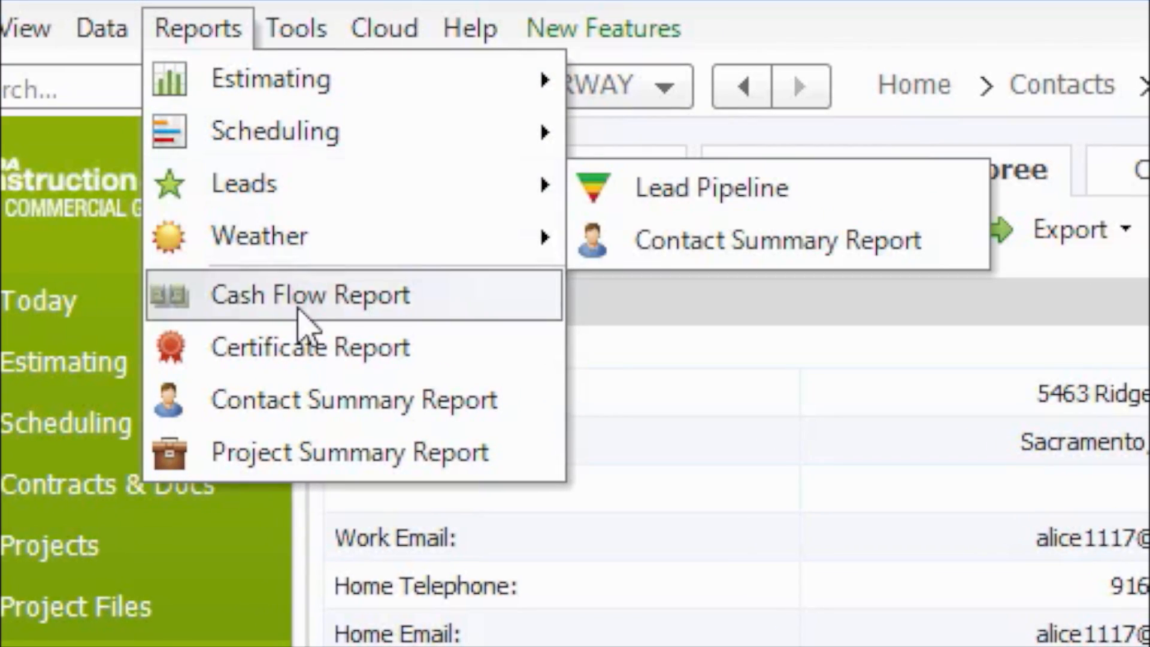
# Start a Certificate Report limited to the single contact Abernathy Brothers Supply.
pyautogui.click(311, 346)
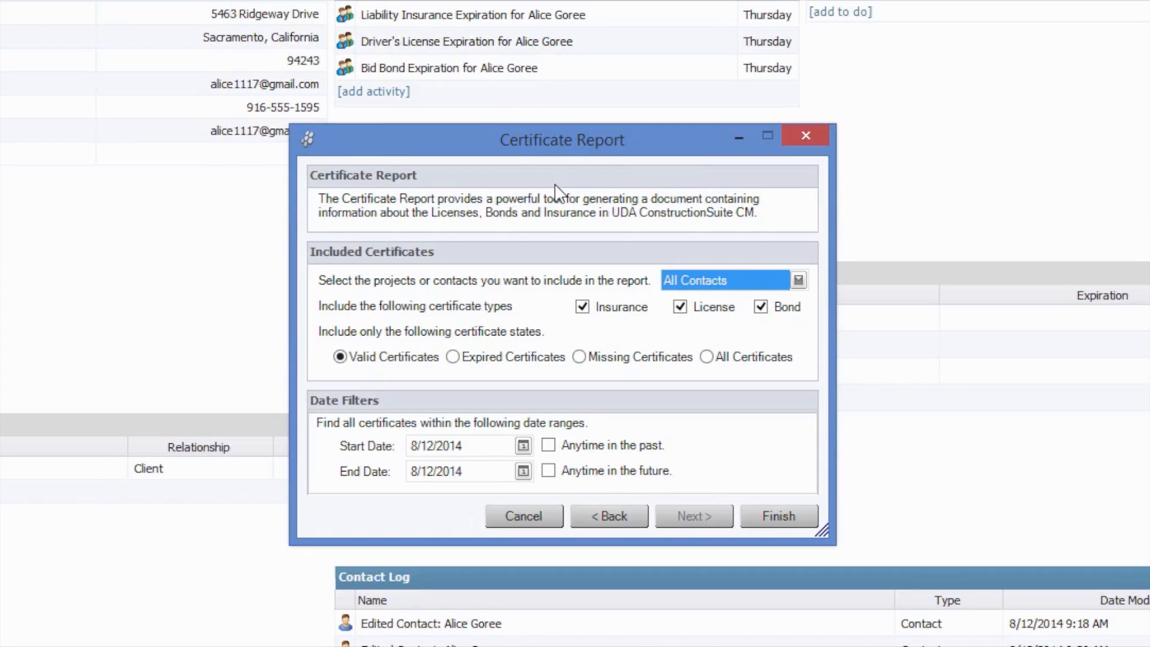
pyautogui.click(798, 281)
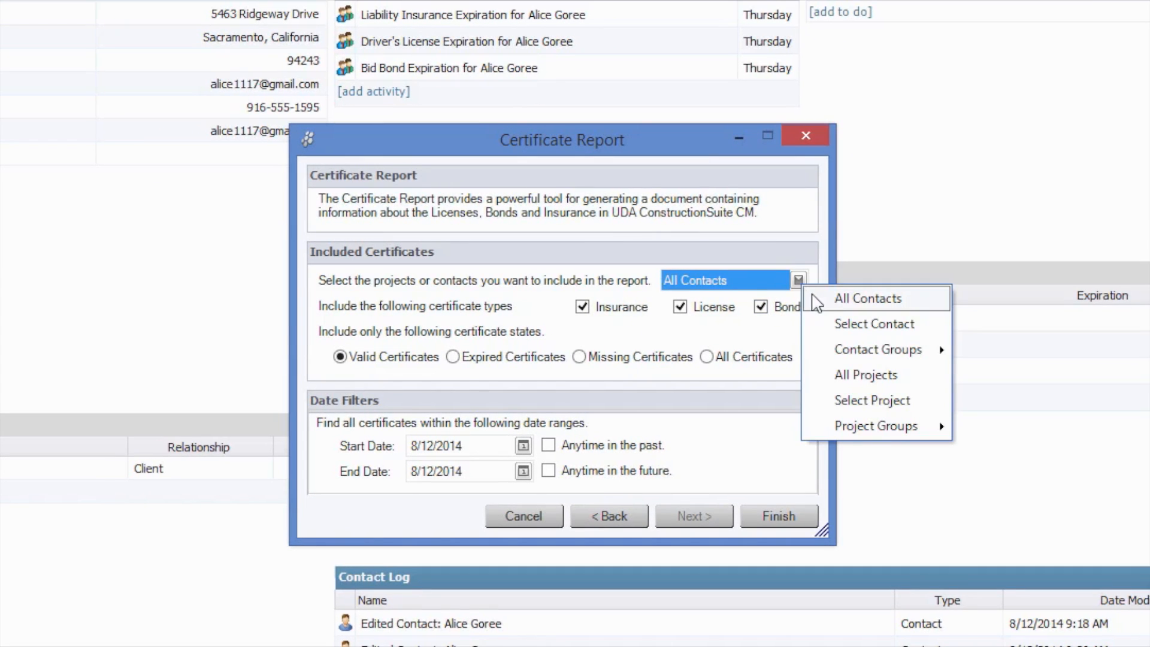
pyautogui.moveTo(874, 323)
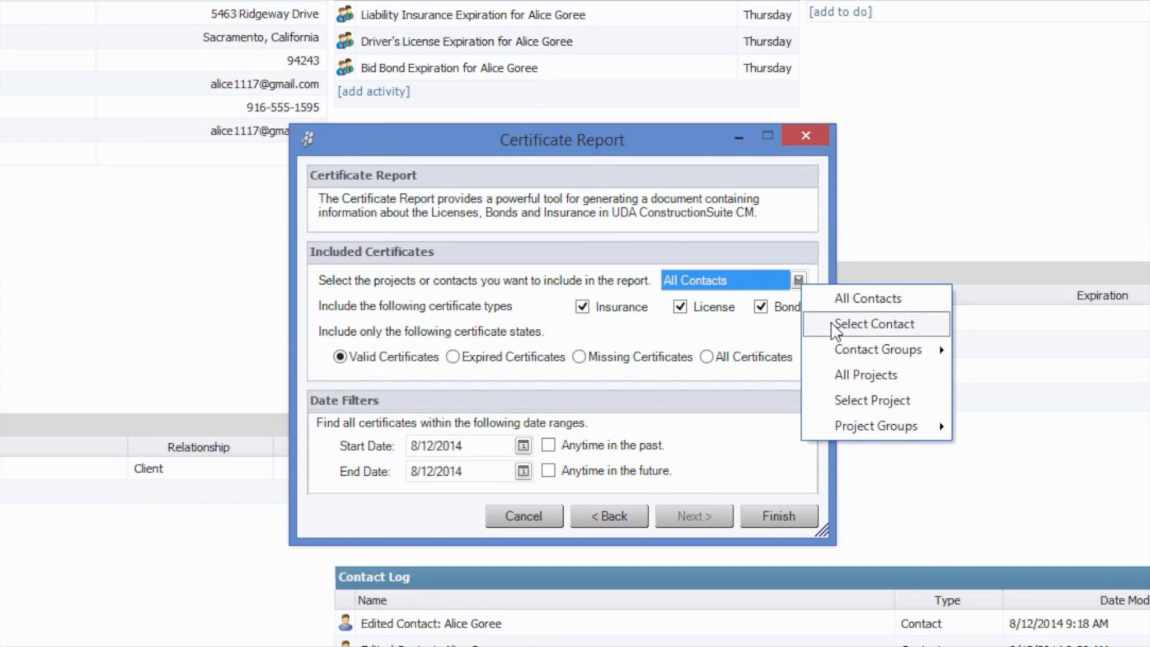
pyautogui.click(873, 323)
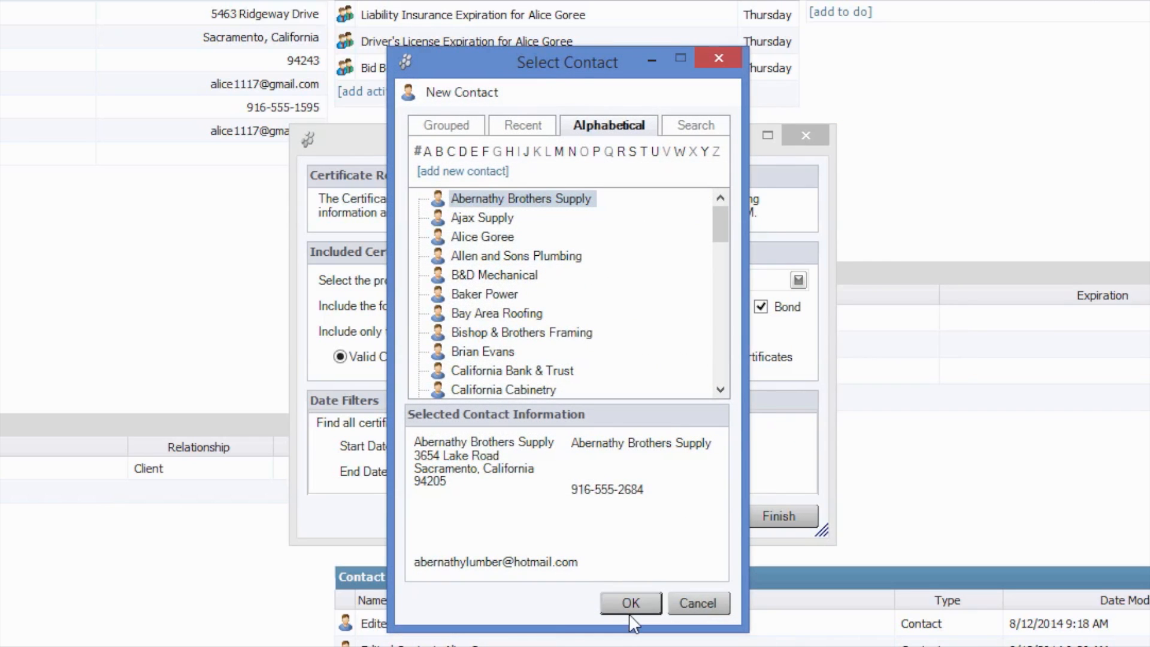
pyautogui.click(628, 602)
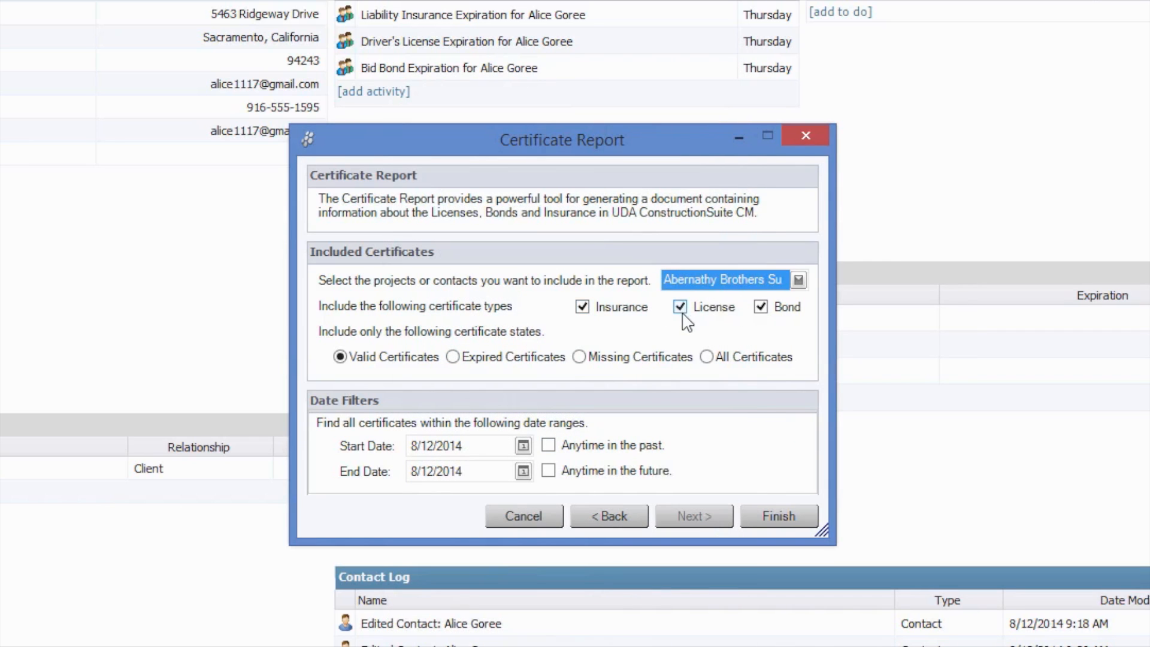
pyautogui.moveTo(697, 366)
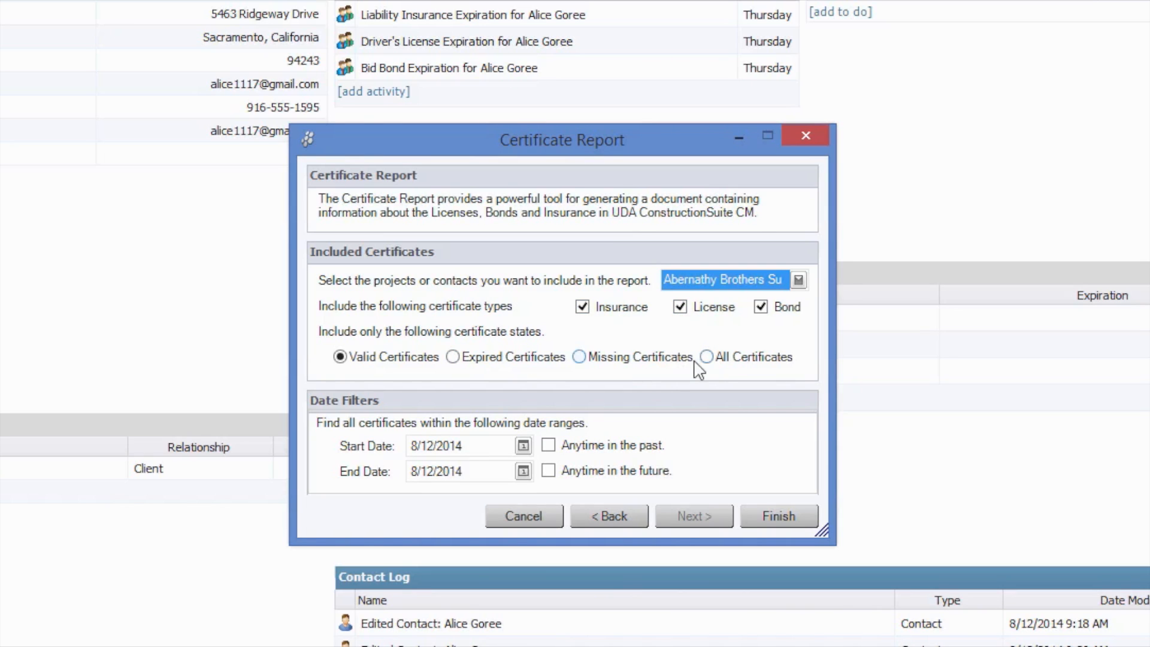
pyautogui.moveTo(436, 378)
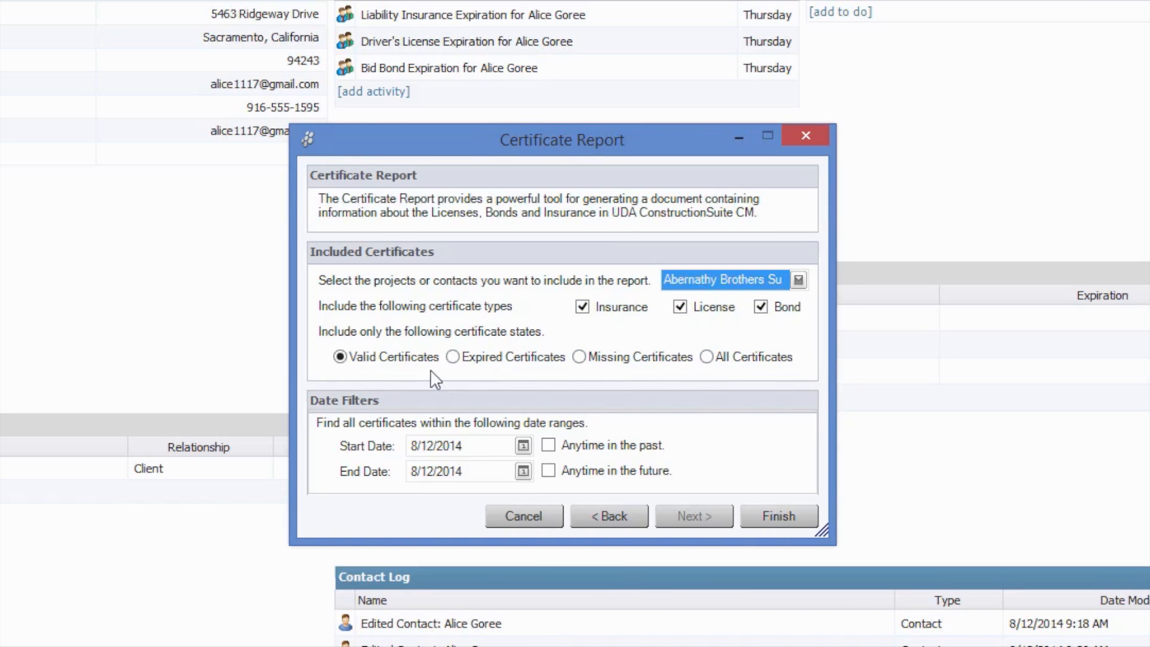
pyautogui.moveTo(457, 393)
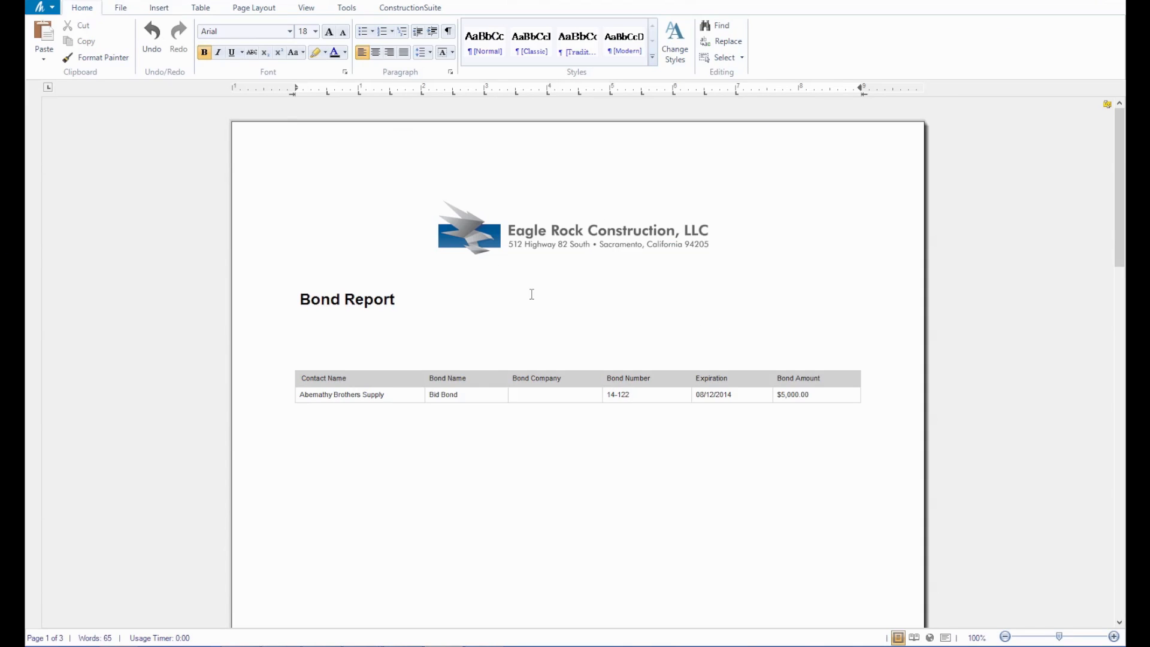
pyautogui.moveTo(504, 297)
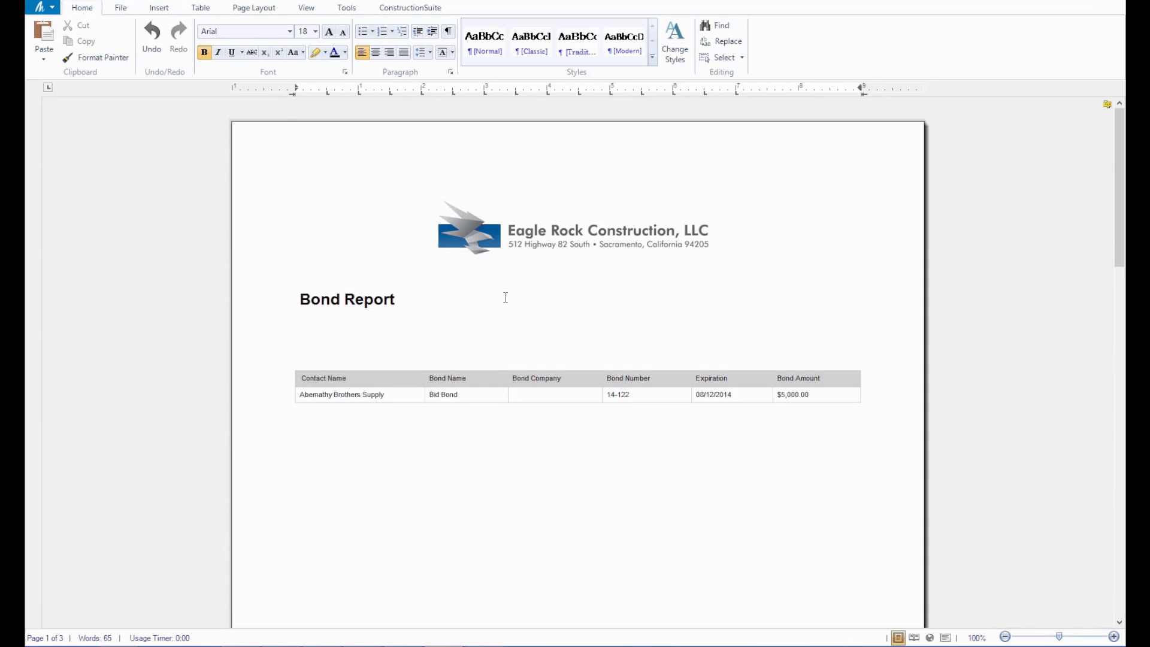
# Scroll through the generated report's Bond and License Report pages.
pyautogui.scroll(-3)
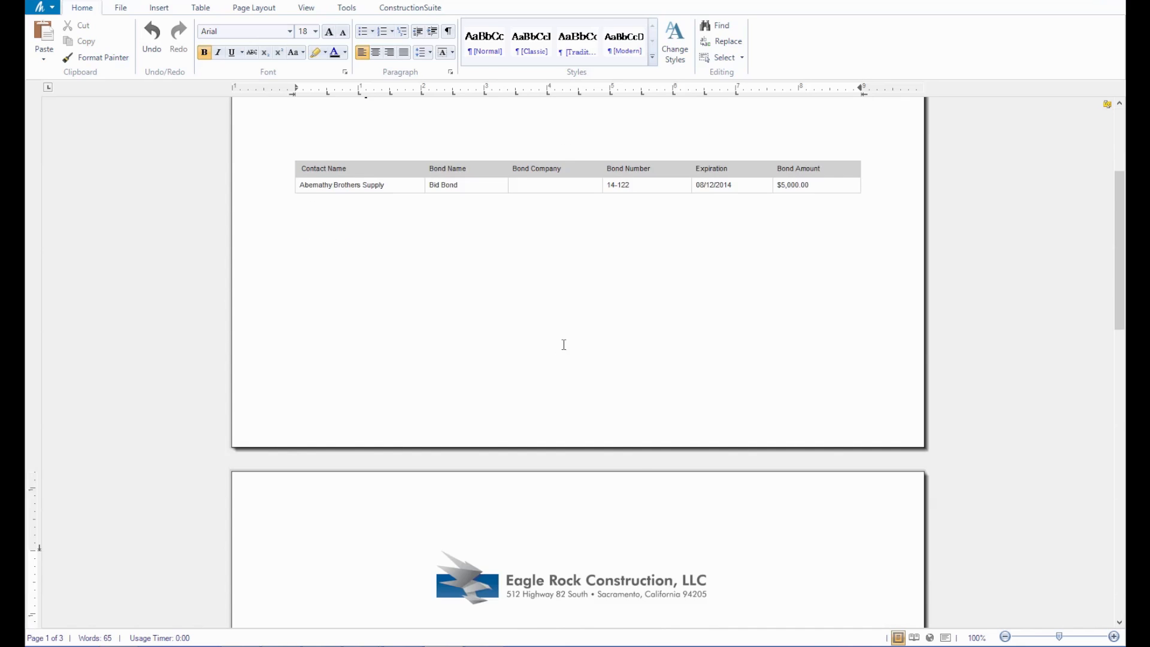
pyautogui.scroll(-3)
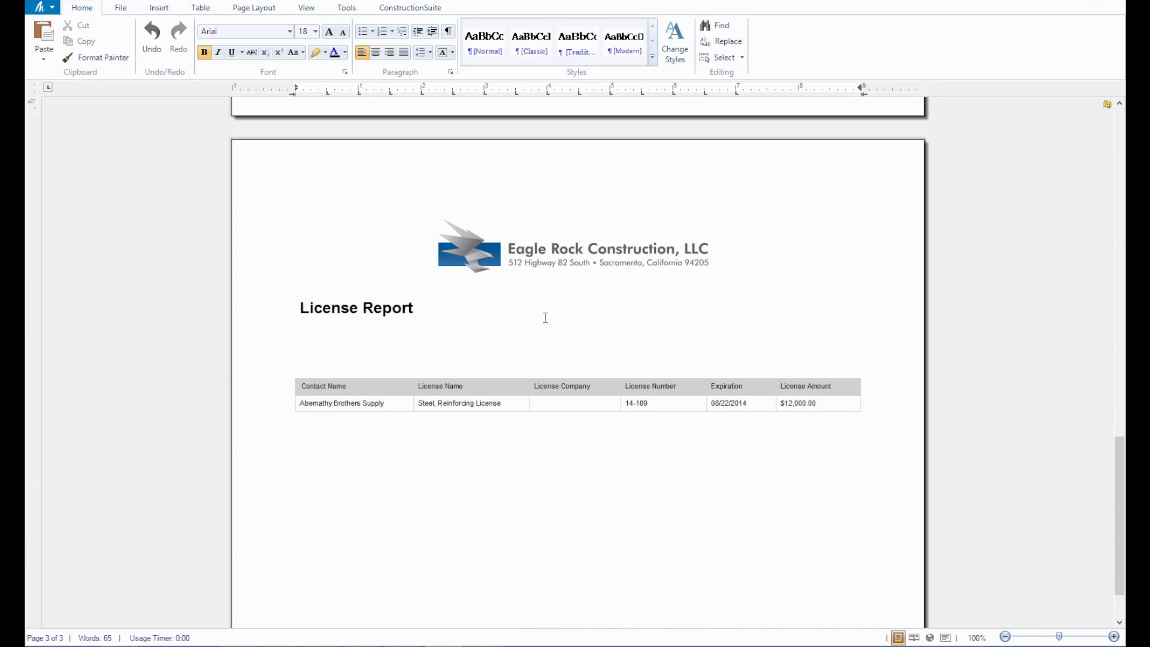
pyautogui.moveTo(580, 313)
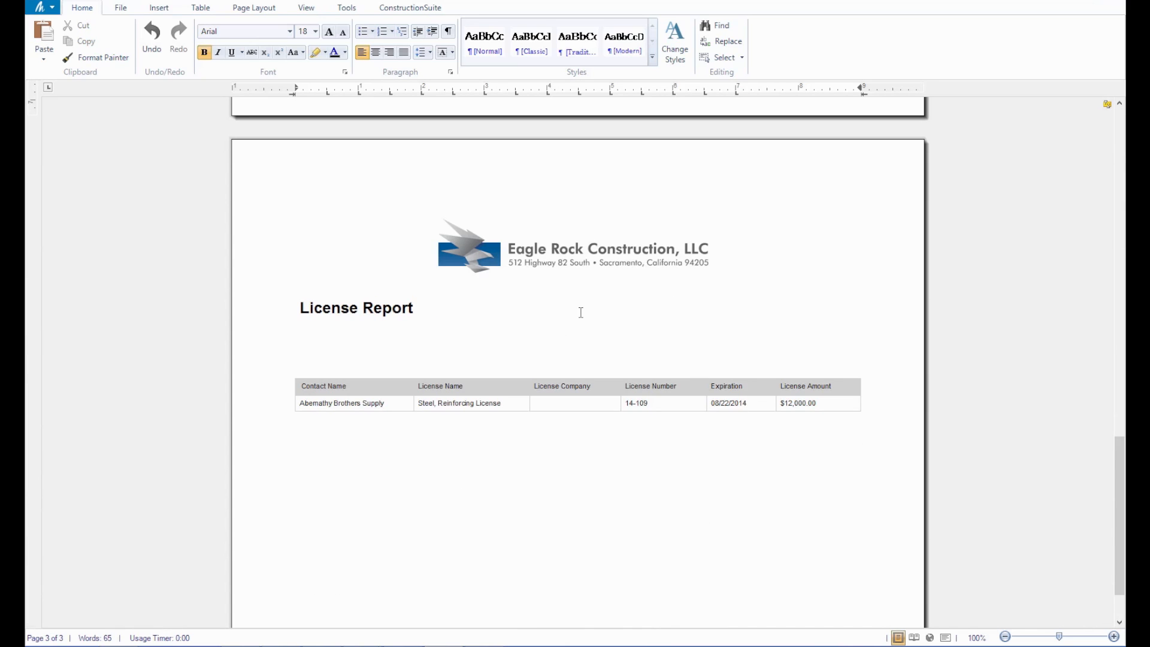
pyautogui.moveTo(613, 350)
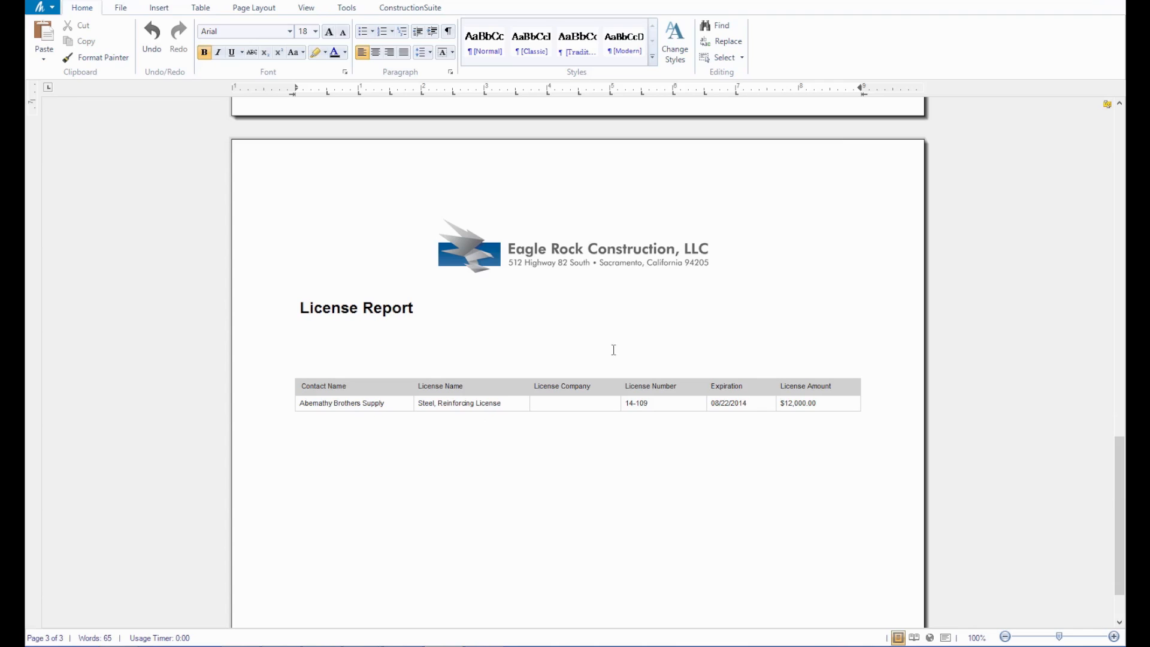
pyautogui.moveTo(672, 354)
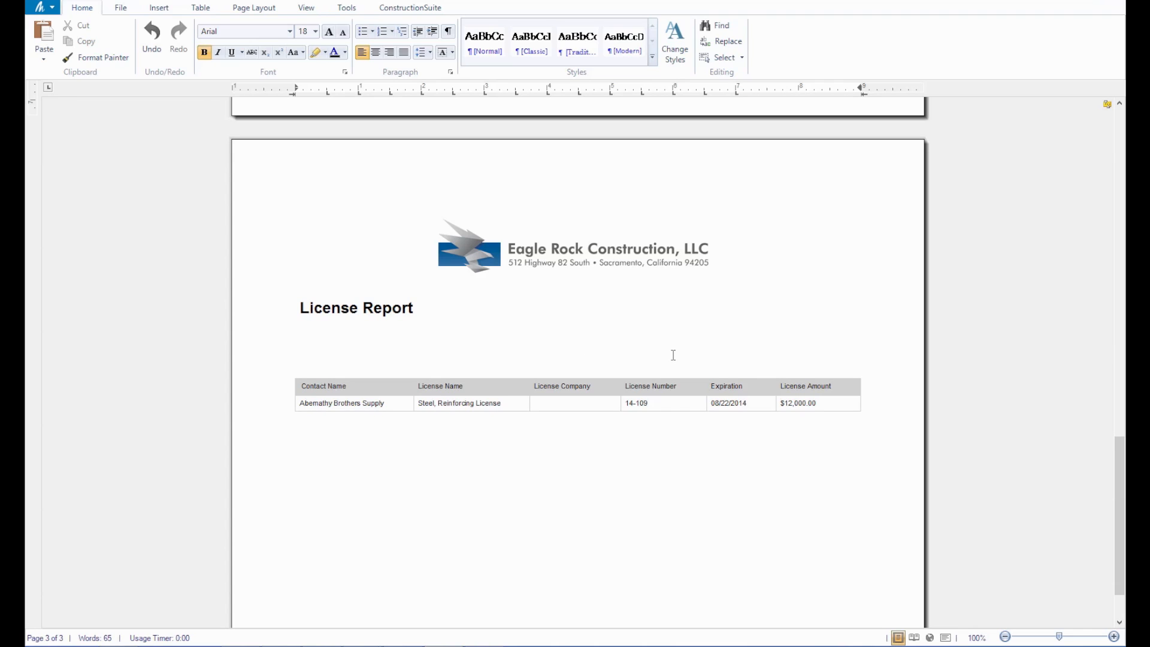